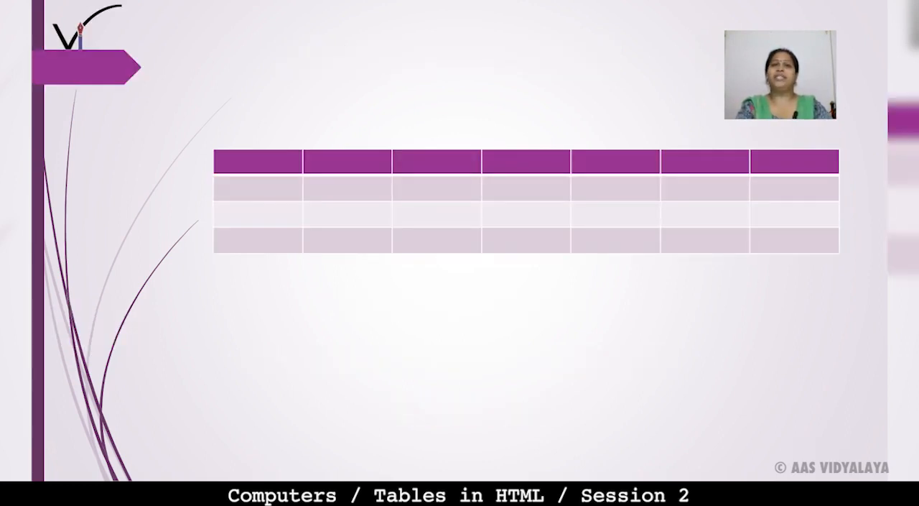
# Step: Search for 'Notepad' in Windows Start search and launch the Notepad app
pyautogui.click(241, 180)
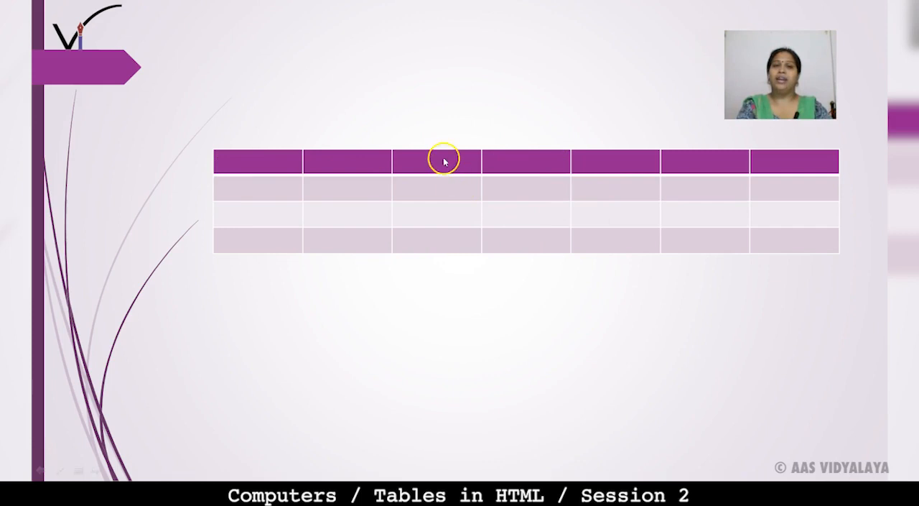
pyautogui.moveTo(713, 209)
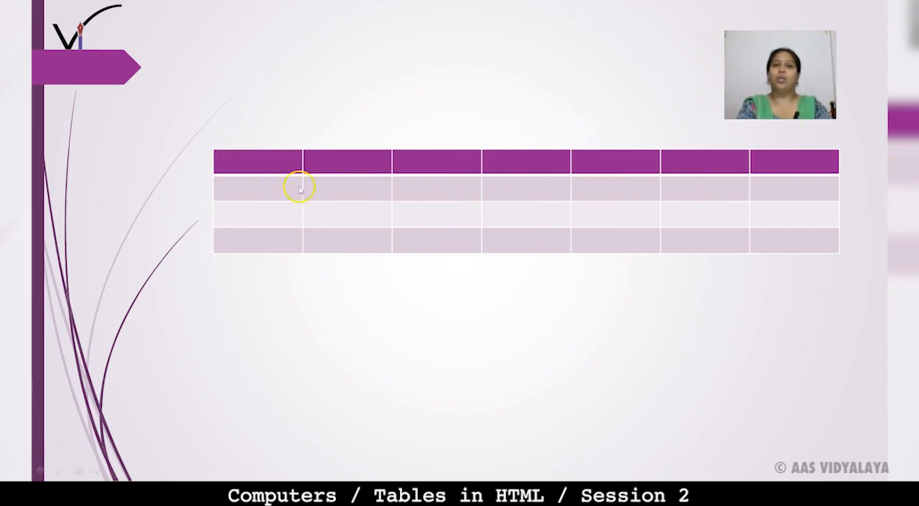
pyautogui.moveTo(522, 207)
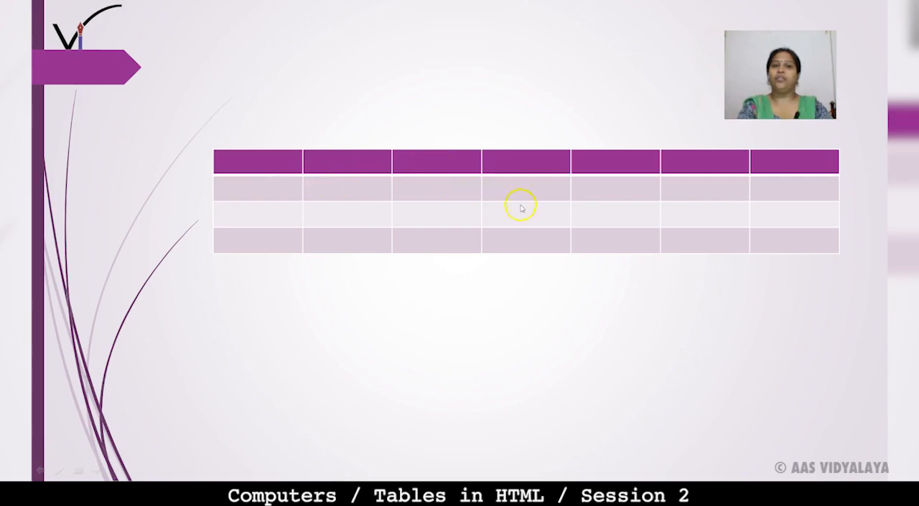
pyautogui.moveTo(792, 175)
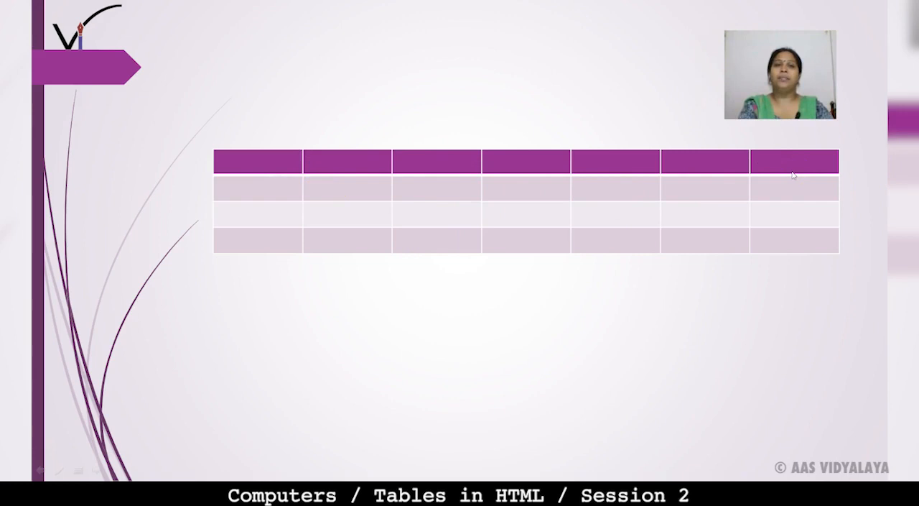
pyautogui.click(342, 163)
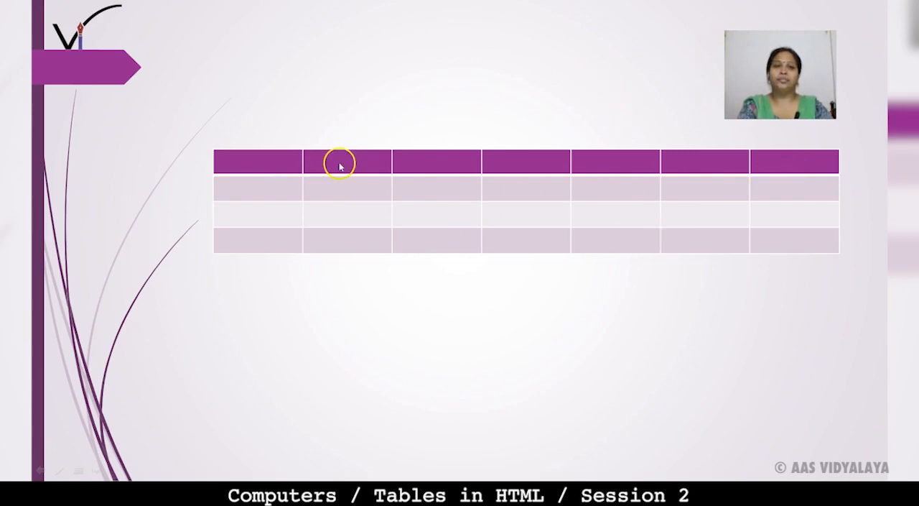
pyautogui.moveTo(276, 238)
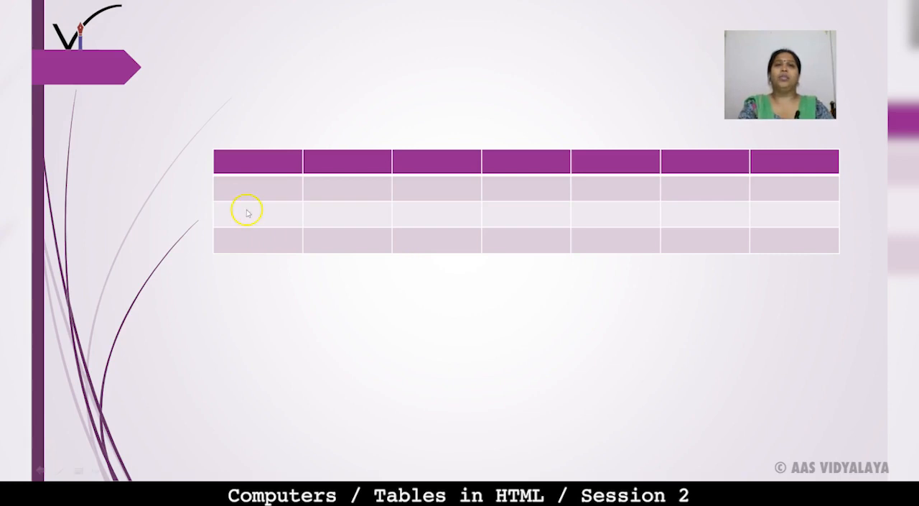
pyautogui.moveTo(255, 160)
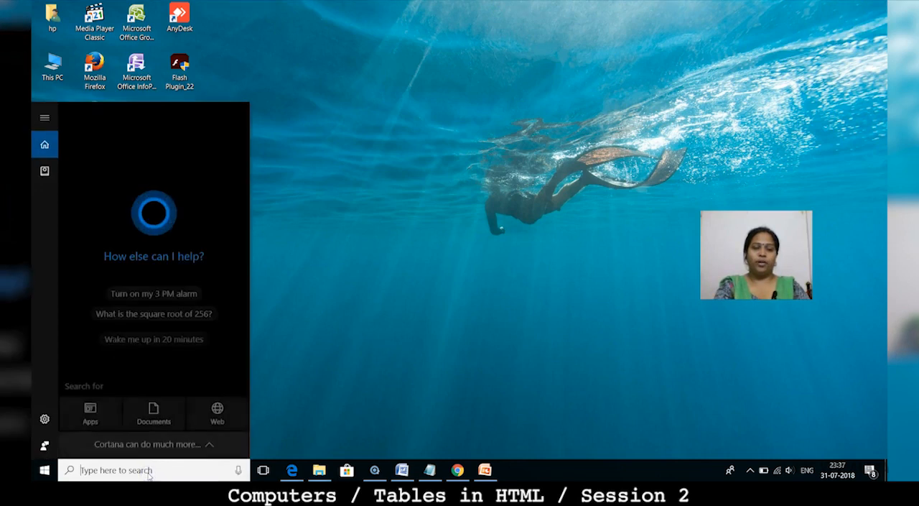
pyautogui.write('nOTEPAD')
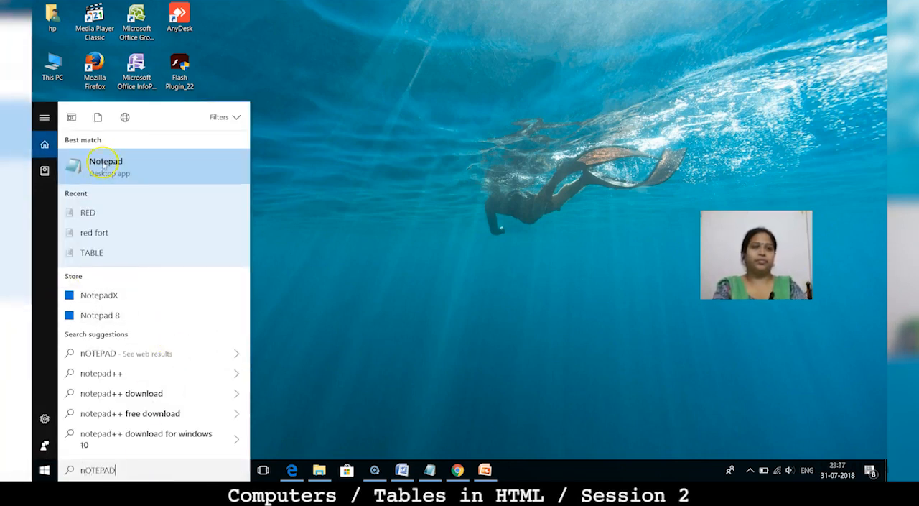
pyautogui.click(105, 160)
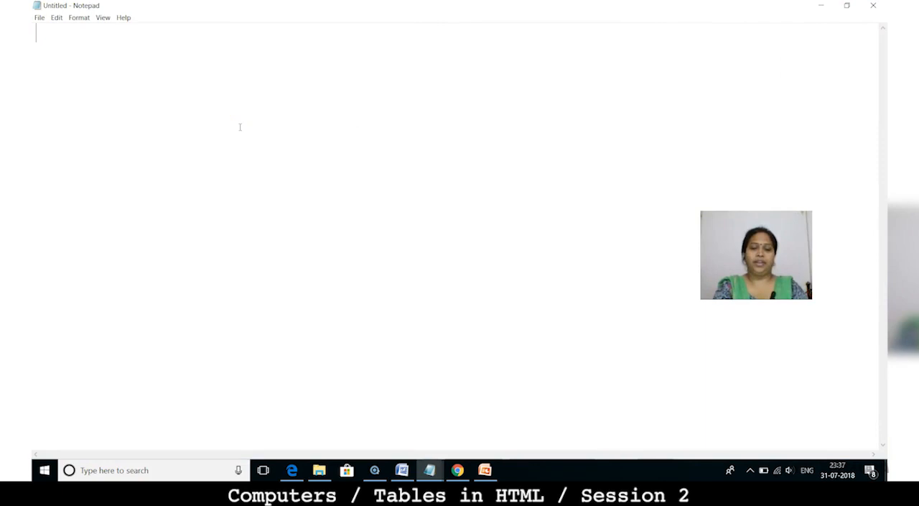
# Step: Type the page skeleton: <HTML>, <HEAD>, <TITLE>SAMPLE</TITLE>, </HEAD> and <BODY>
pyautogui.write('<TAB')
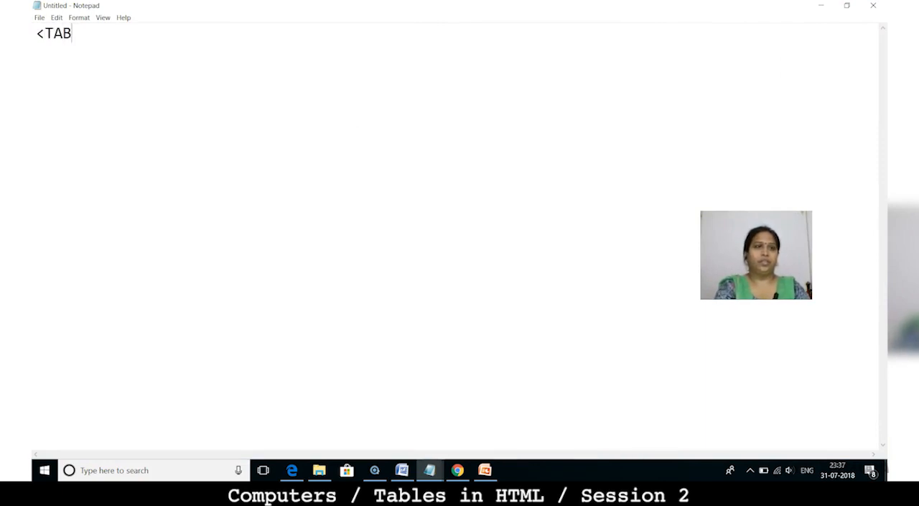
pyautogui.press('Backspace')
pyautogui.write('<H')
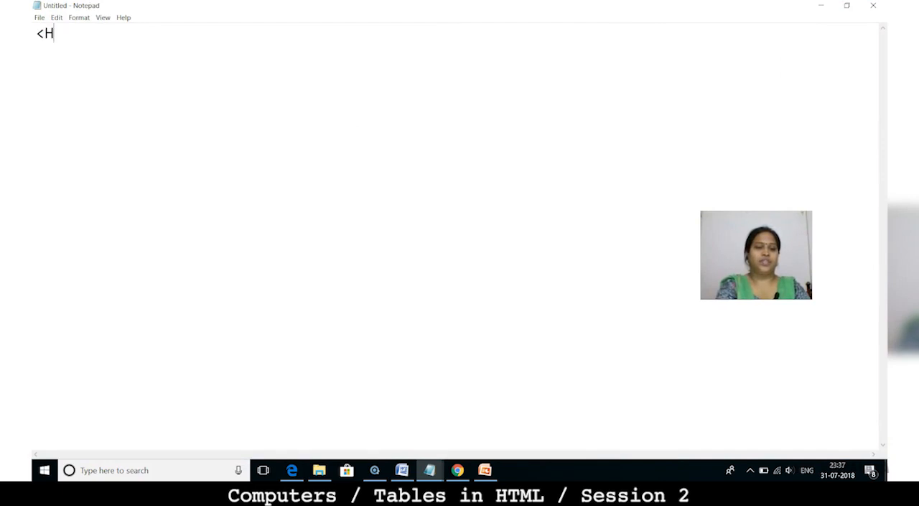
pyautogui.write('TML>')
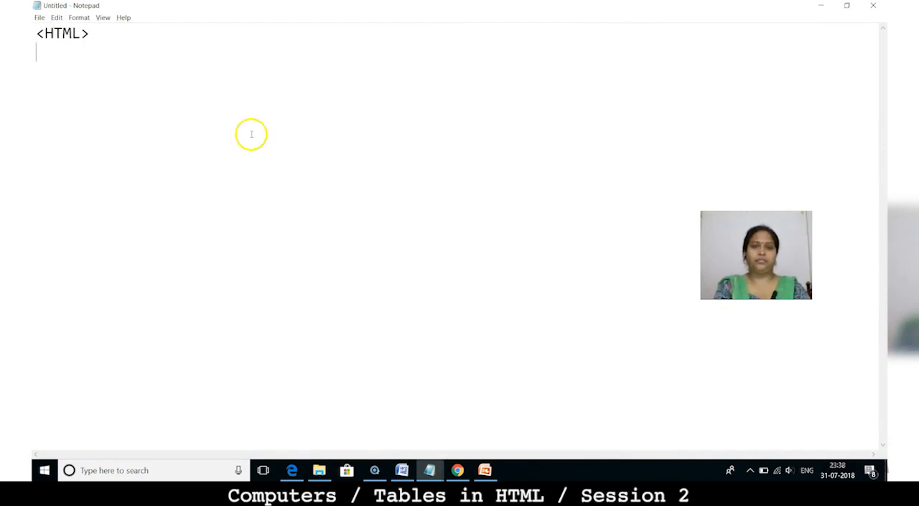
pyautogui.write('<HEA')
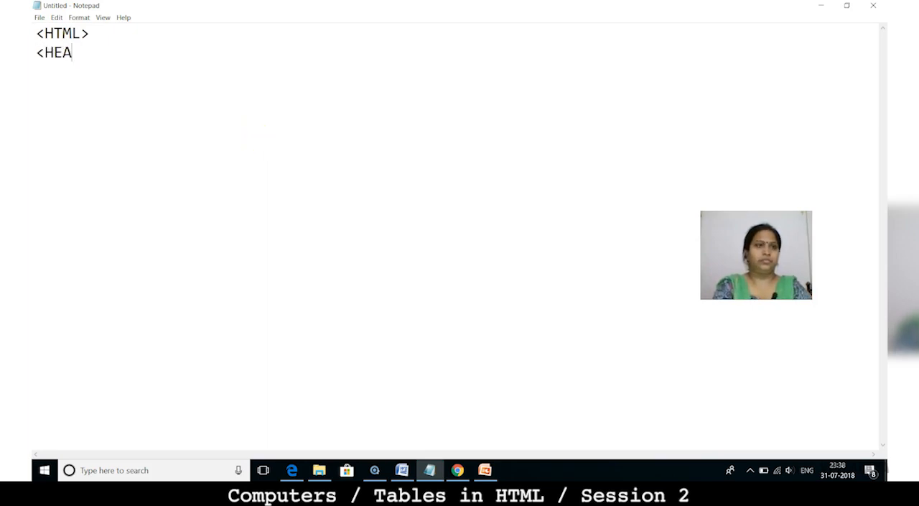
pyautogui.write('D>')
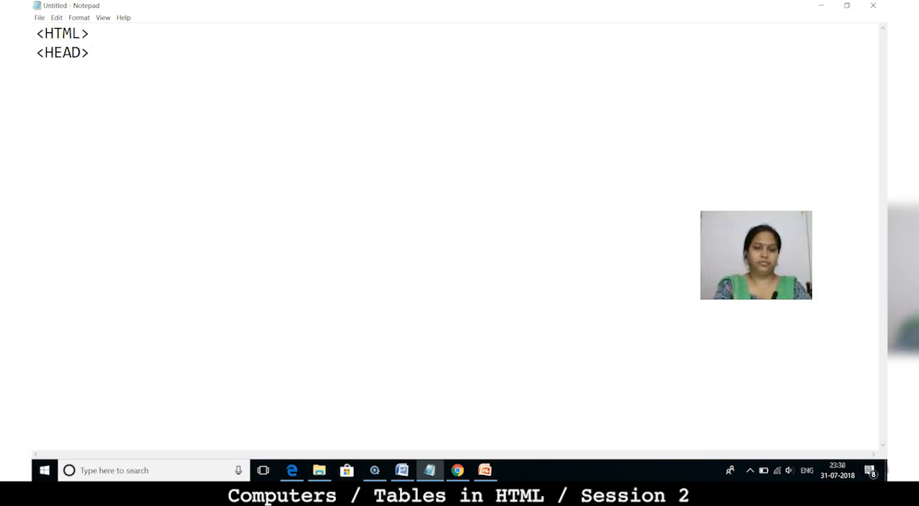
pyautogui.write('<')
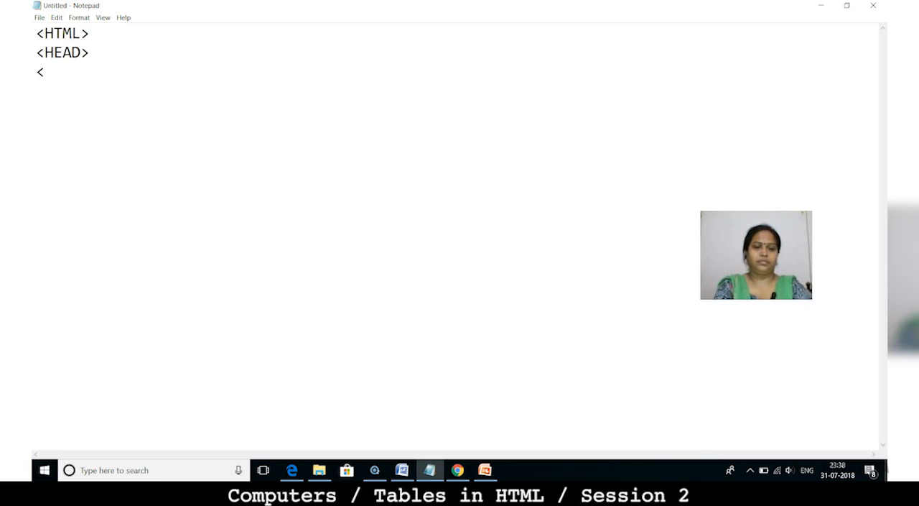
pyautogui.write('TITLE')
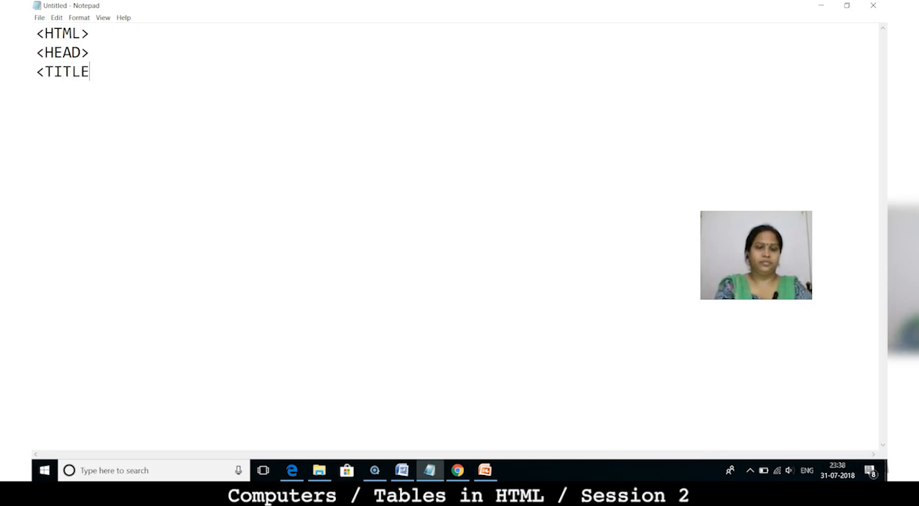
pyautogui.write('SAMPL')
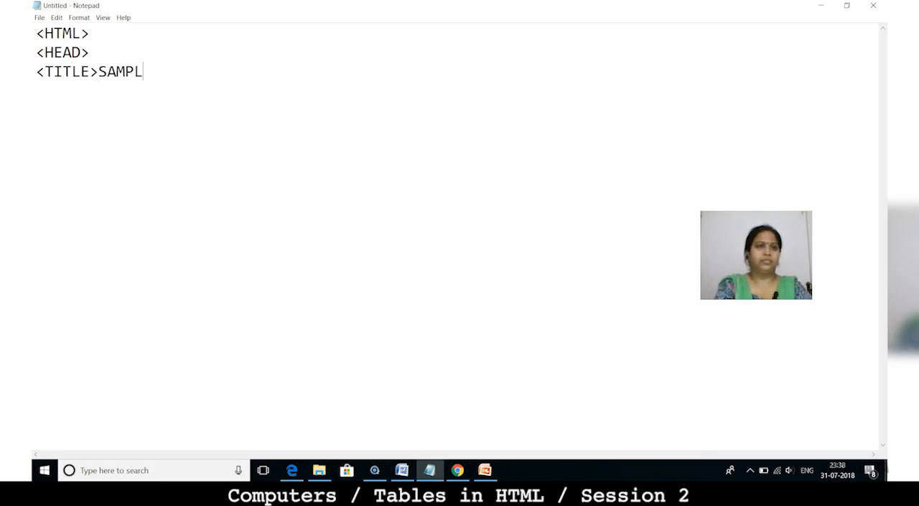
pyautogui.write('E</')
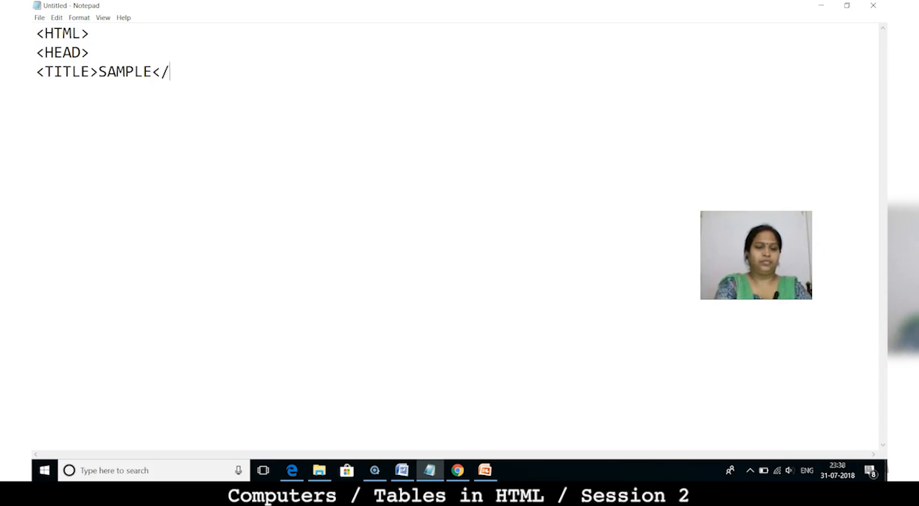
pyautogui.write('TITLE>')
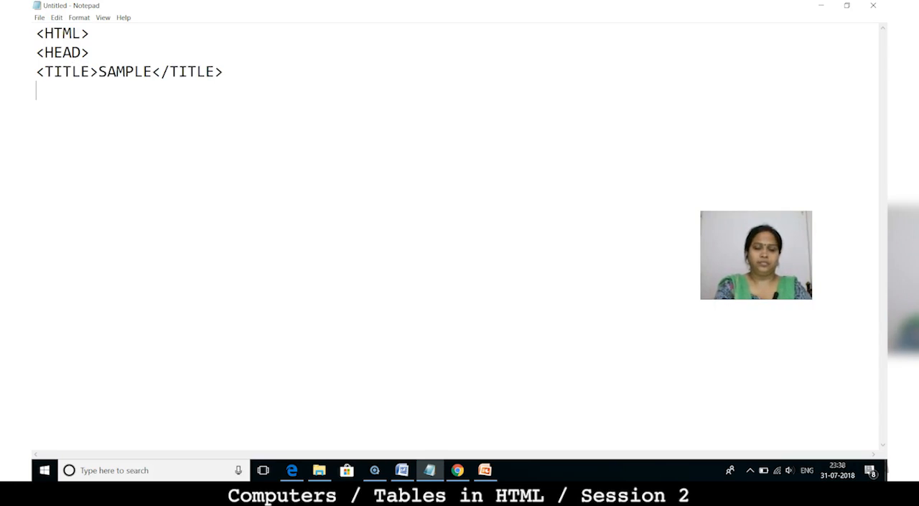
pyautogui.write('</HEAD>')
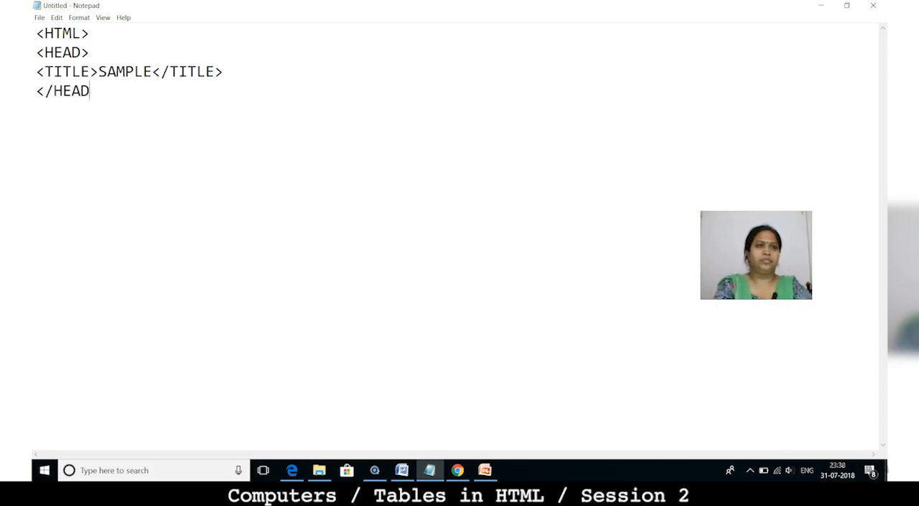
pyautogui.write('>')
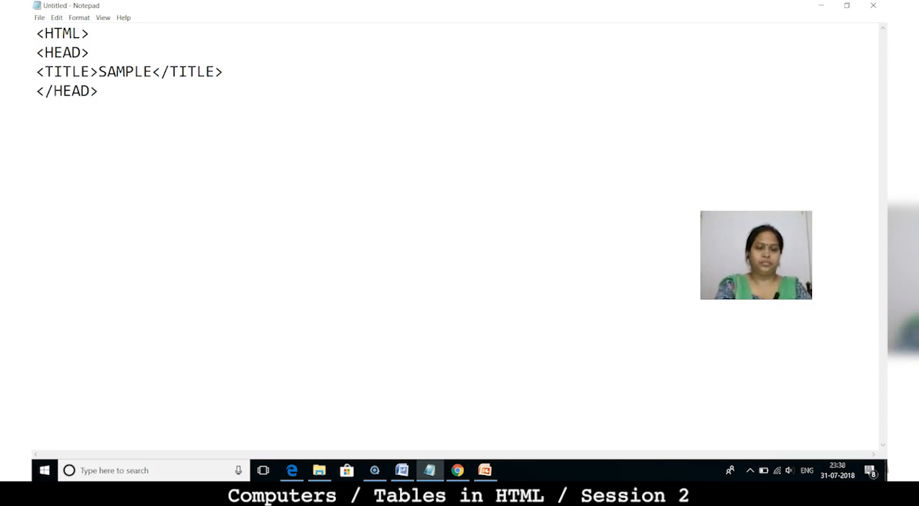
pyautogui.write('<BODY>')
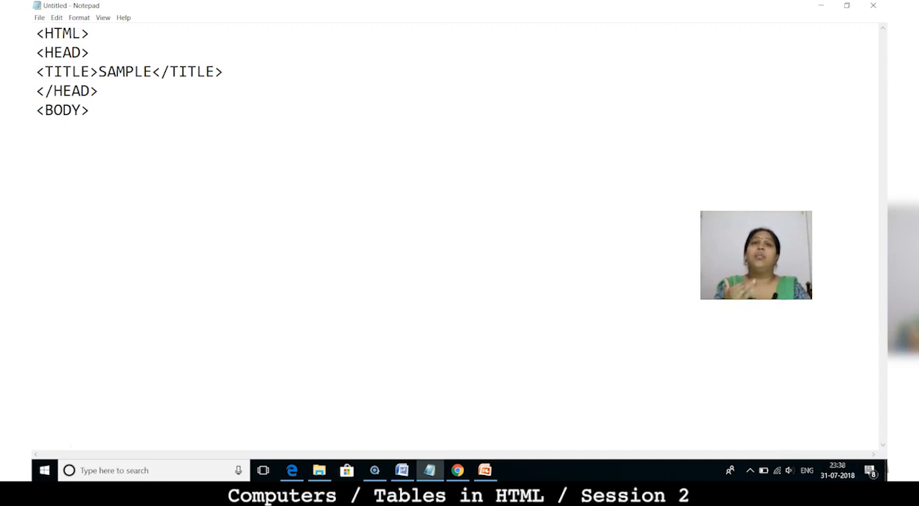
# Step: Add an opening <TABLE> tag on a new line below BODY
pyautogui.press('Enter')
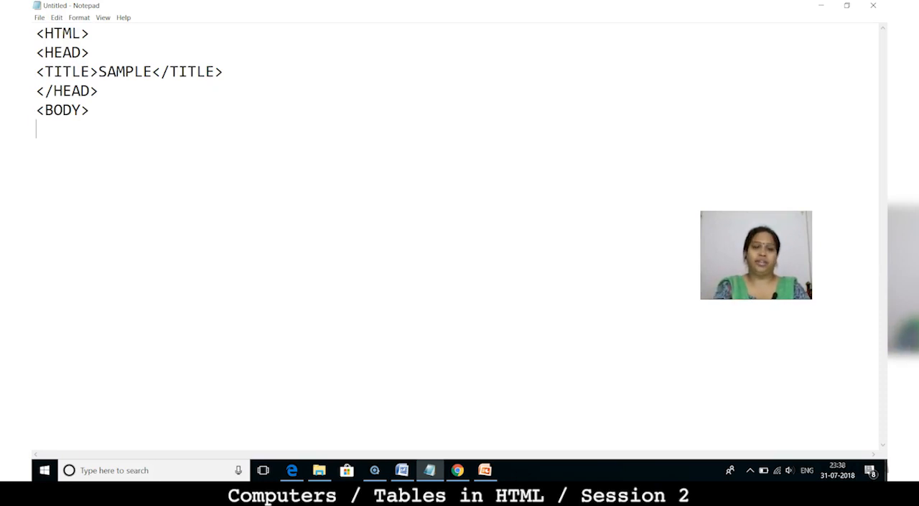
pyautogui.write('<TAB')
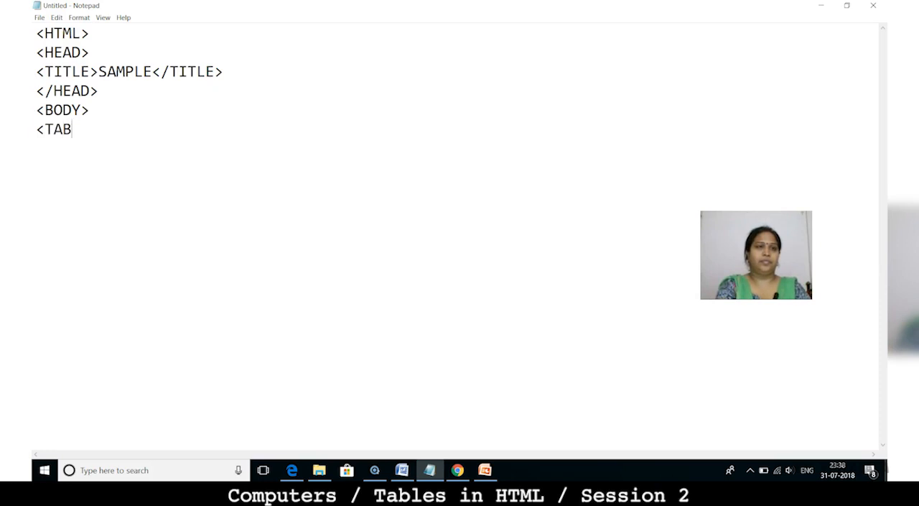
pyautogui.write('LE>')
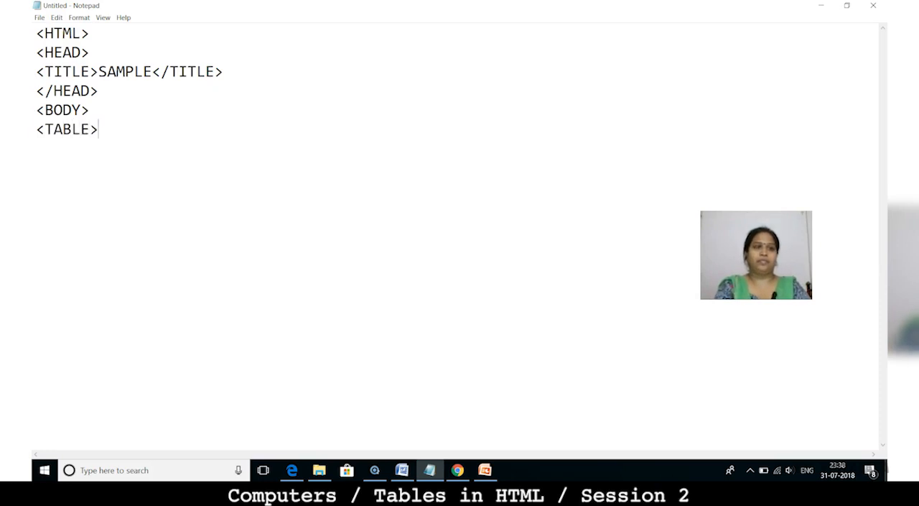
pyautogui.press('enter')
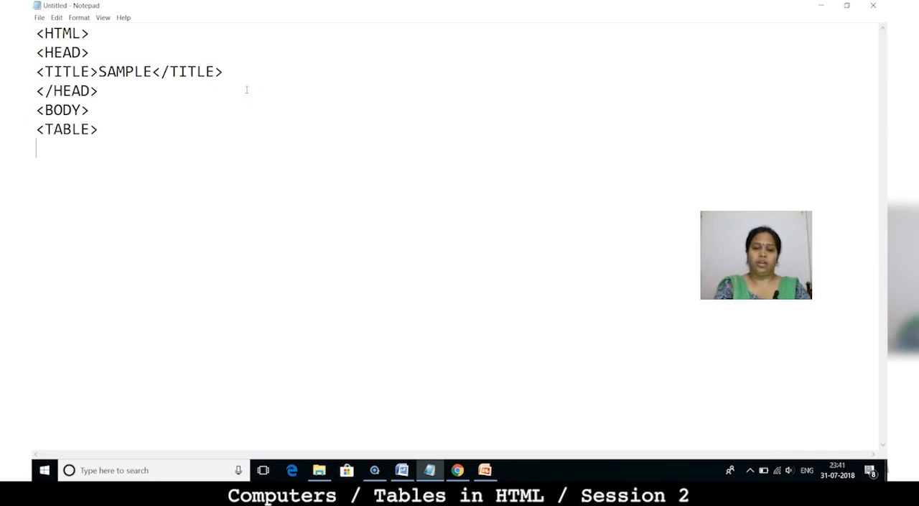
# Step: Write the first <TR> row with <TD> cells NAME and ROLL NO., closed by </TR>
pyautogui.write('<TR>')
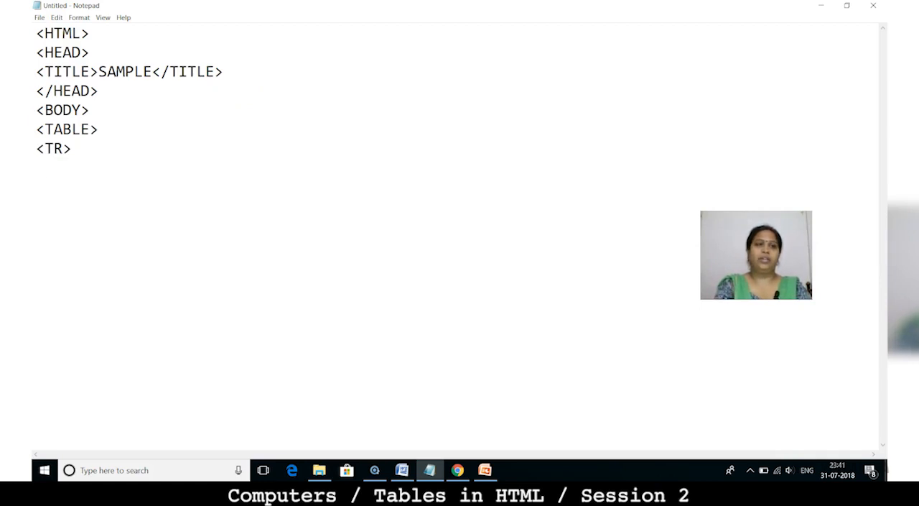
pyautogui.write('<T')
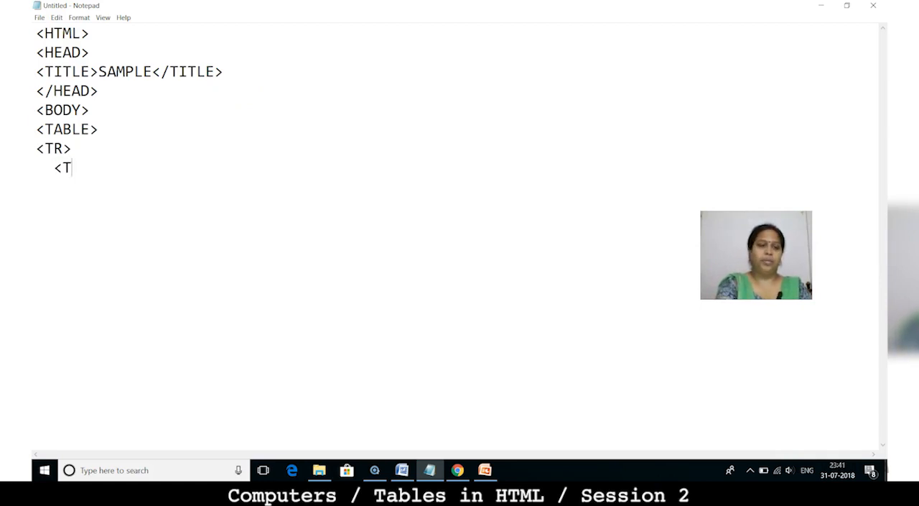
pyautogui.write('D>')
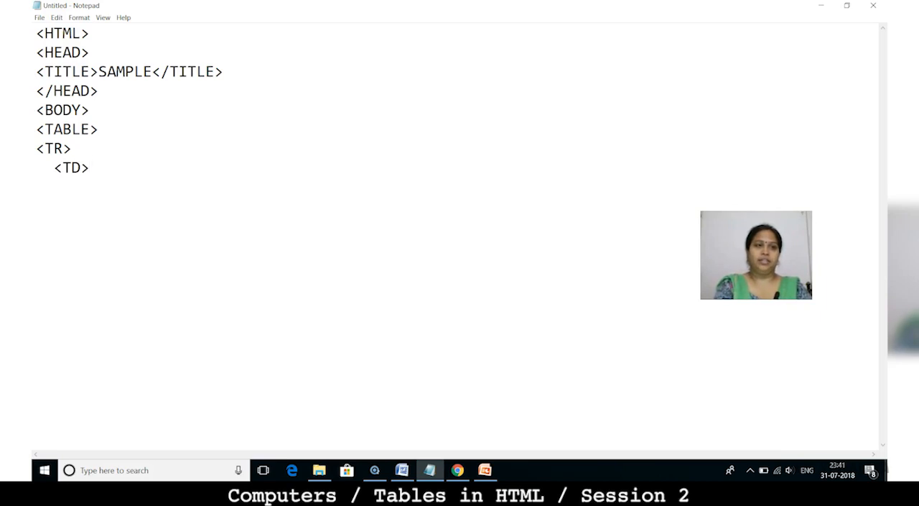
pyautogui.write('NAME')
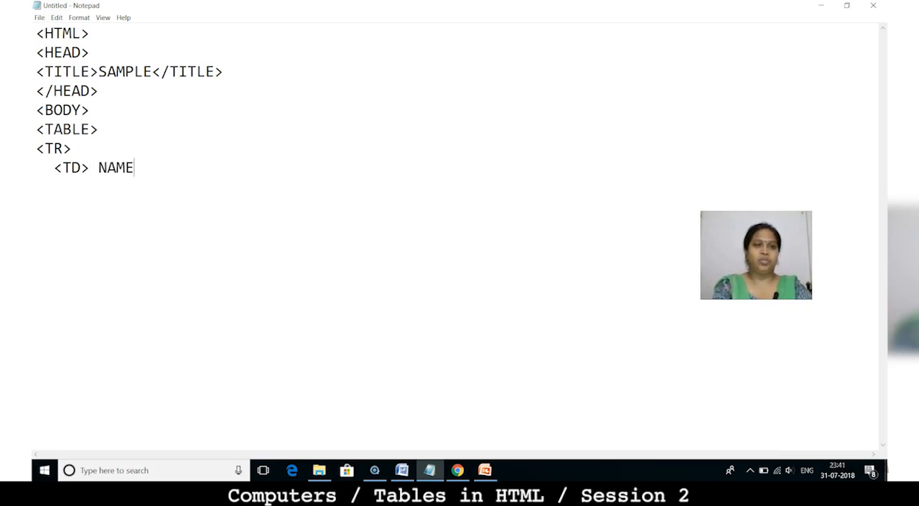
pyautogui.write('</')
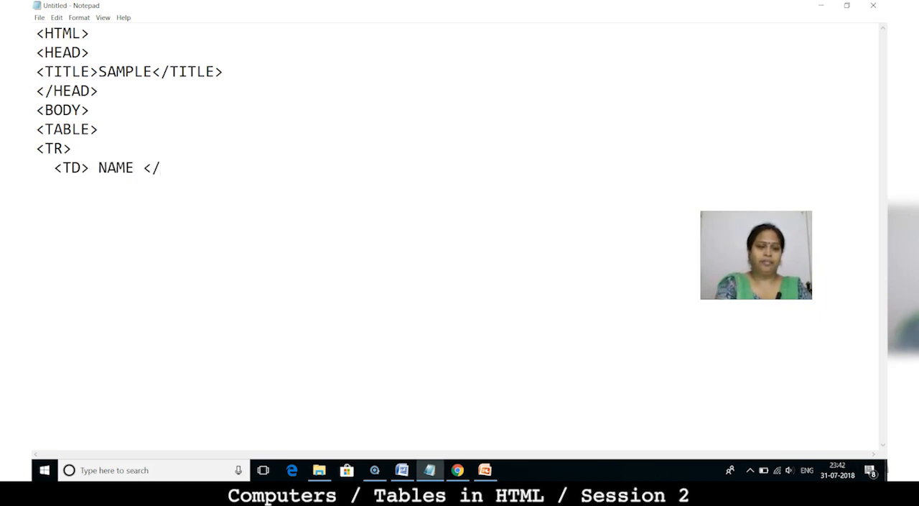
pyautogui.write('TD>')
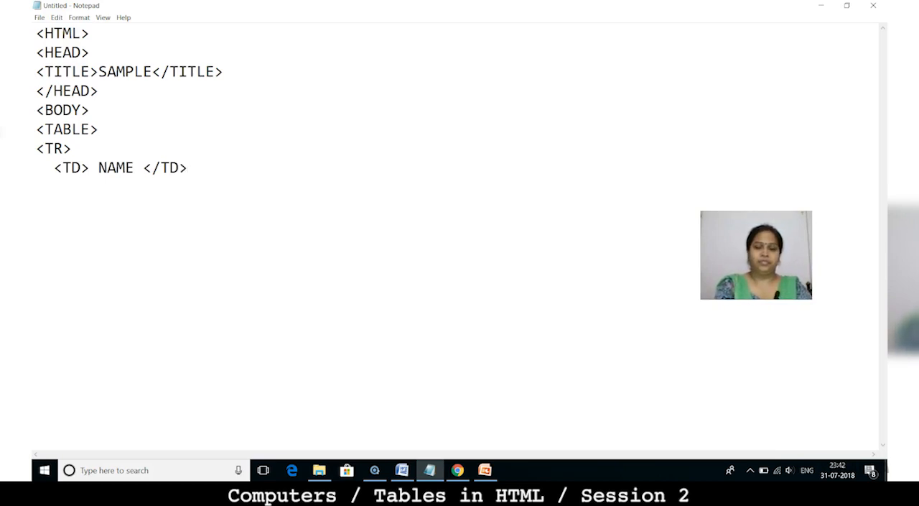
pyautogui.write('<TD')
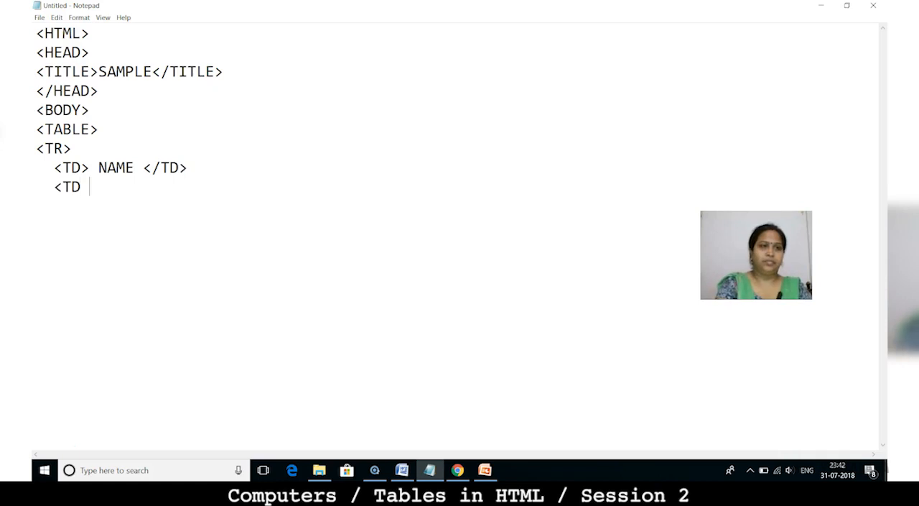
pyautogui.write('>')
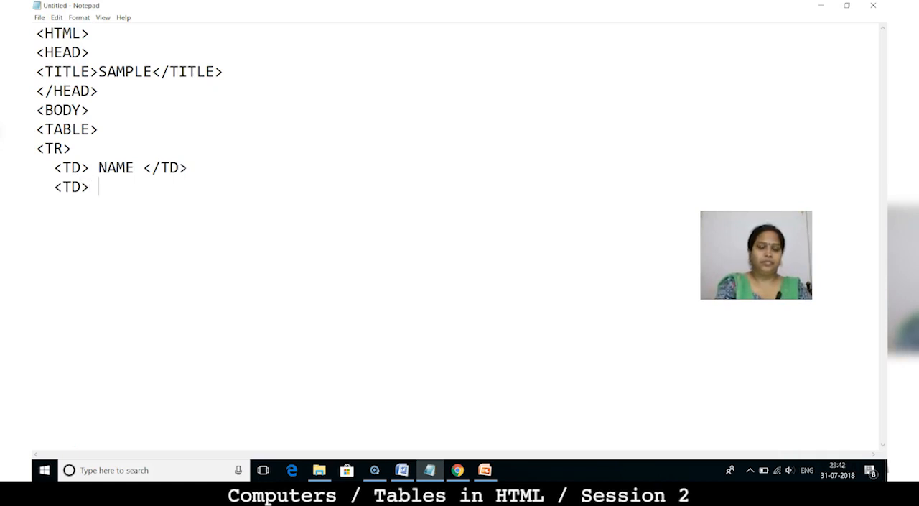
pyautogui.write('ROLL NO')
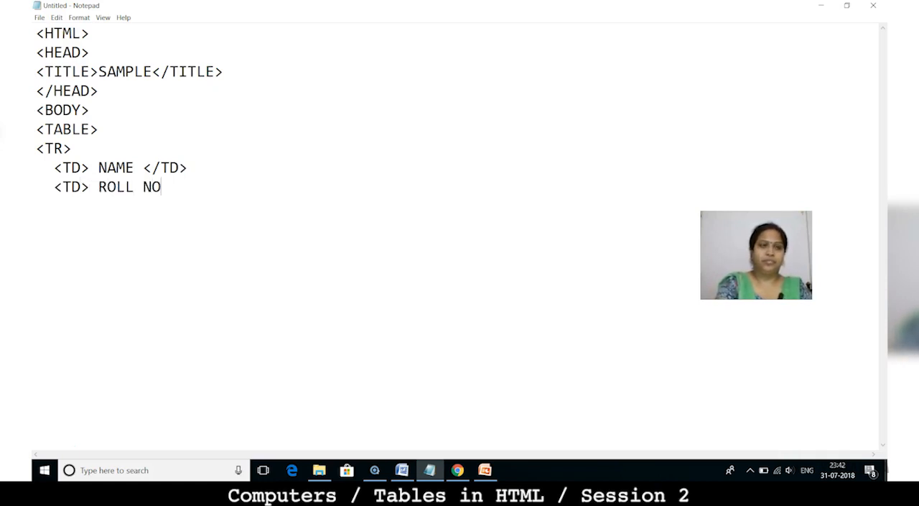
pyautogui.write('.')
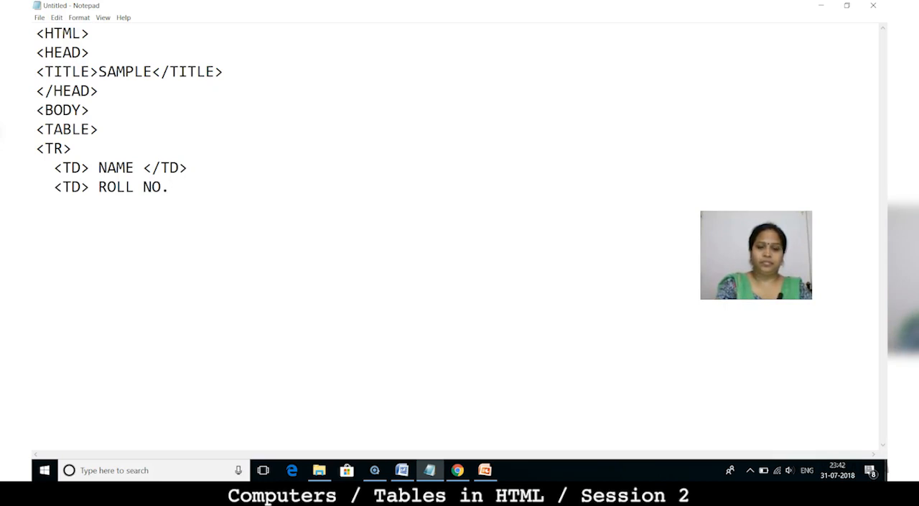
pyautogui.write('</TD')
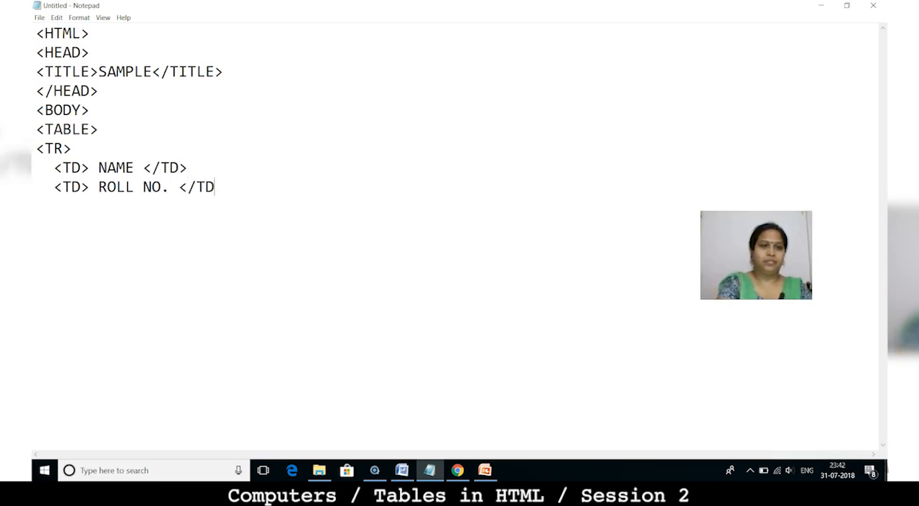
pyautogui.write('>')
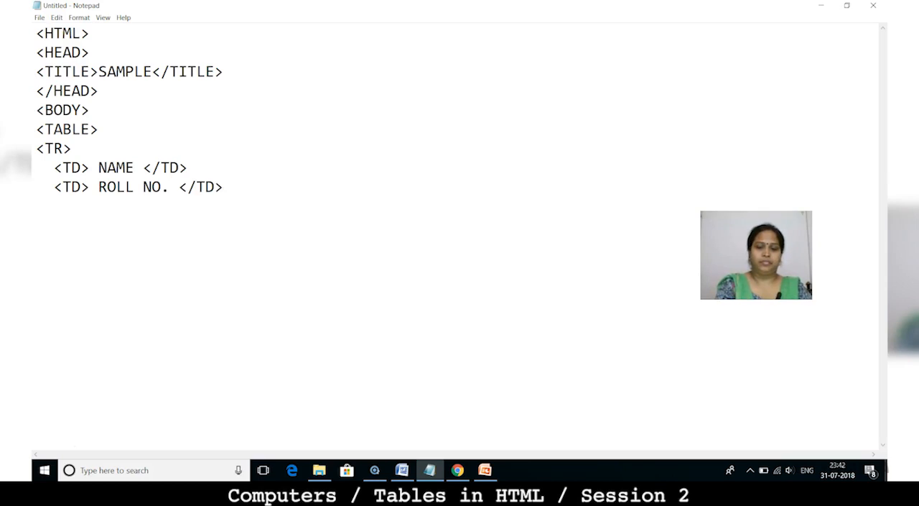
pyautogui.write('</TR>')
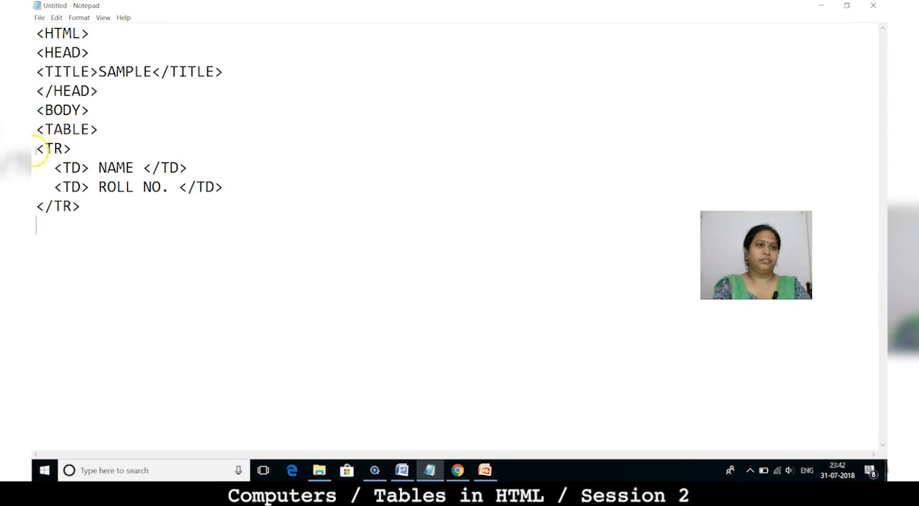
# Step: Duplicate the first row and change its cells to SUMIT and 1024
pyautogui.moveTo(34, 148); pyautogui.dragTo(80, 206)
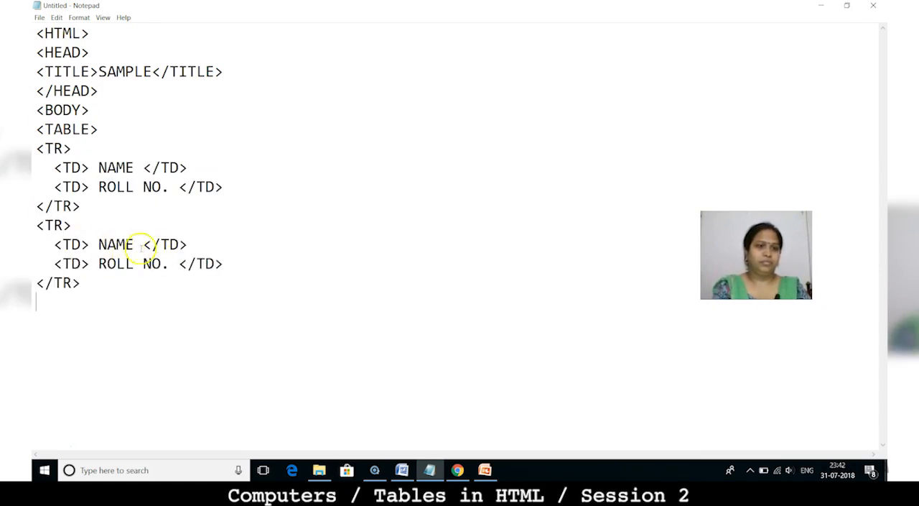
pyautogui.doubleClick(114, 244)
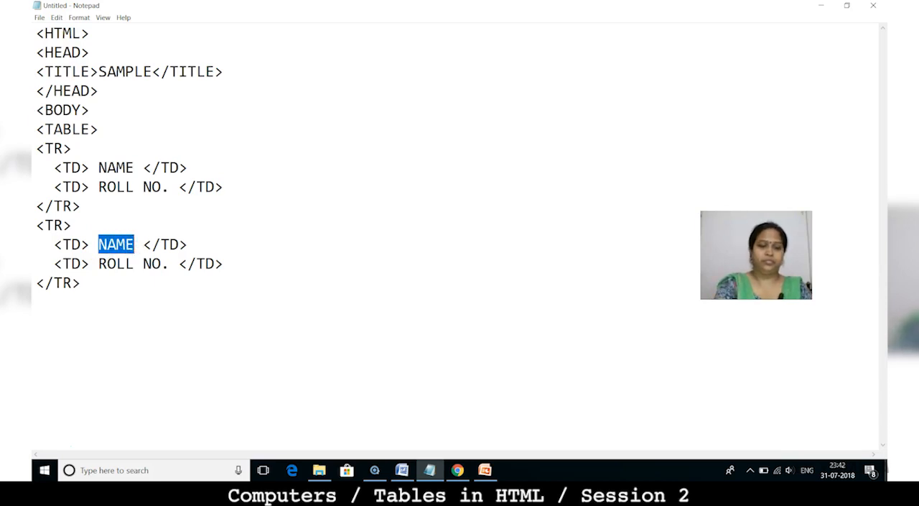
pyautogui.write('SUMIT')
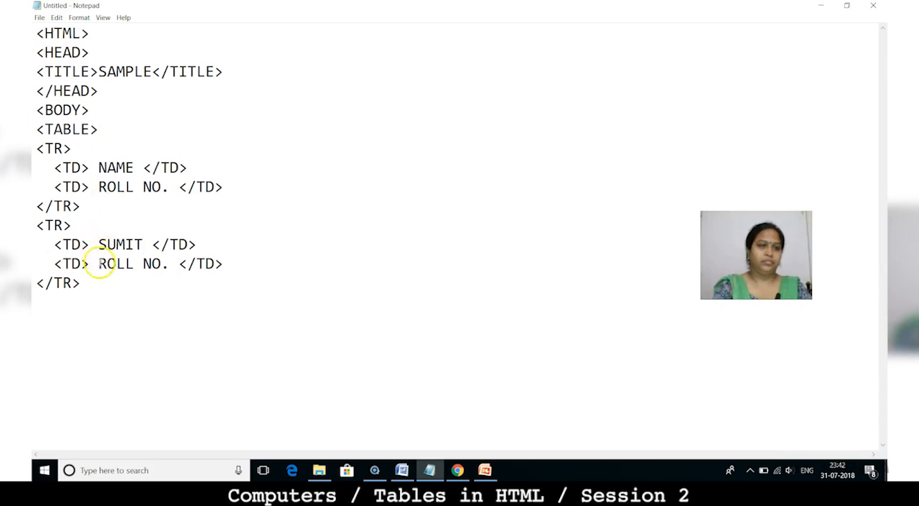
pyautogui.doubleClick(129, 264)
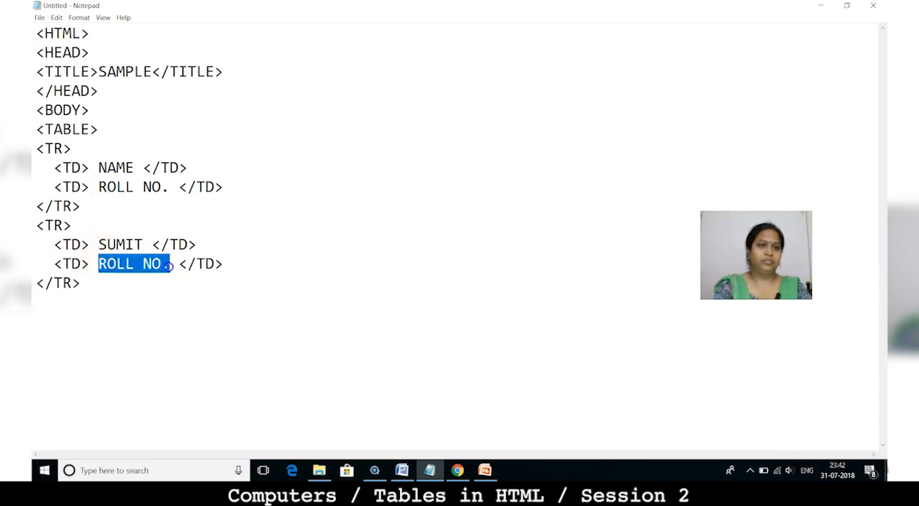
pyautogui.write('1024')
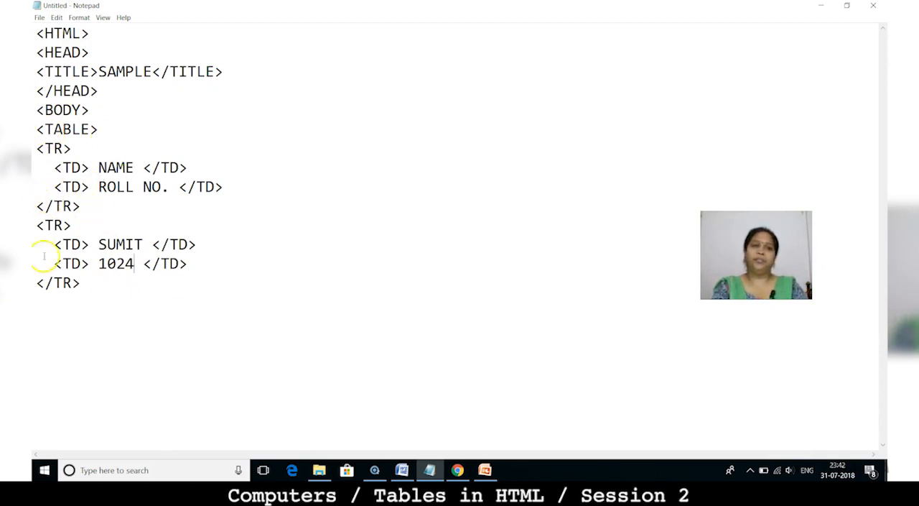
# Step: Close the document with </TABLE> and </HTML> tags
pyautogui.press('enter')
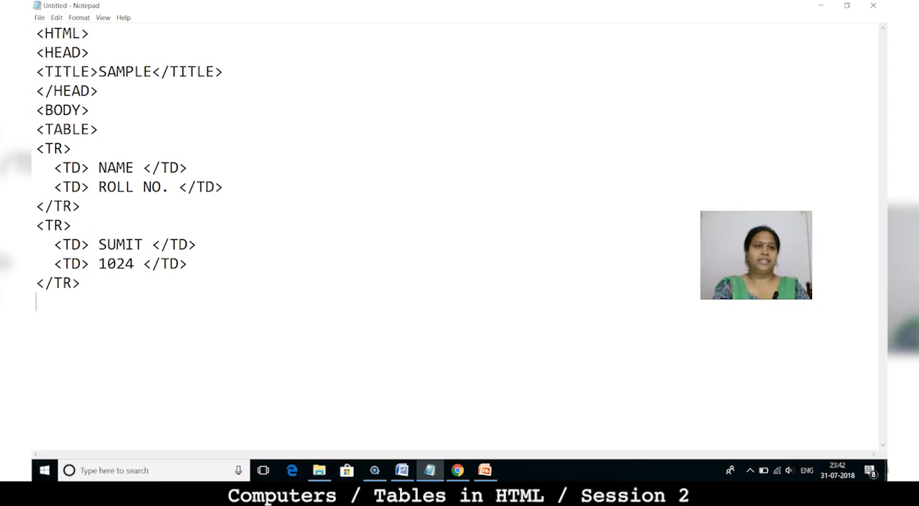
pyautogui.write('</')
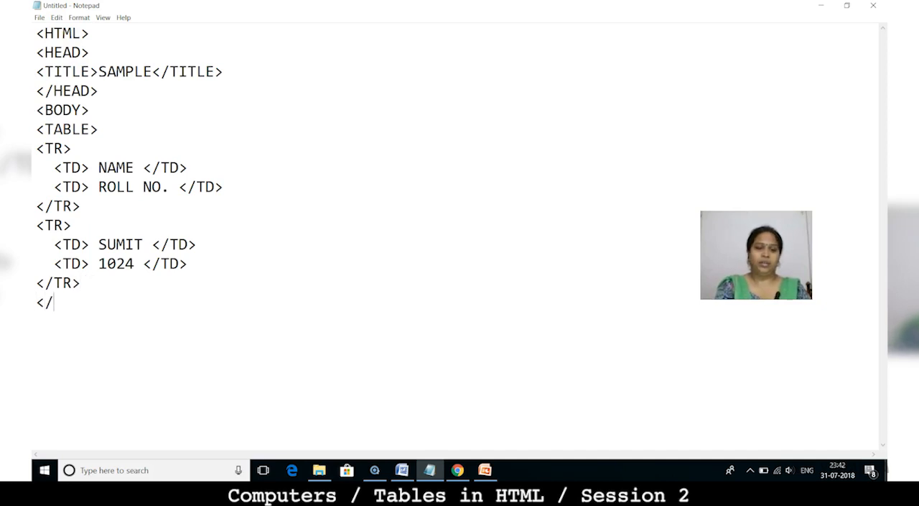
pyautogui.write('T')
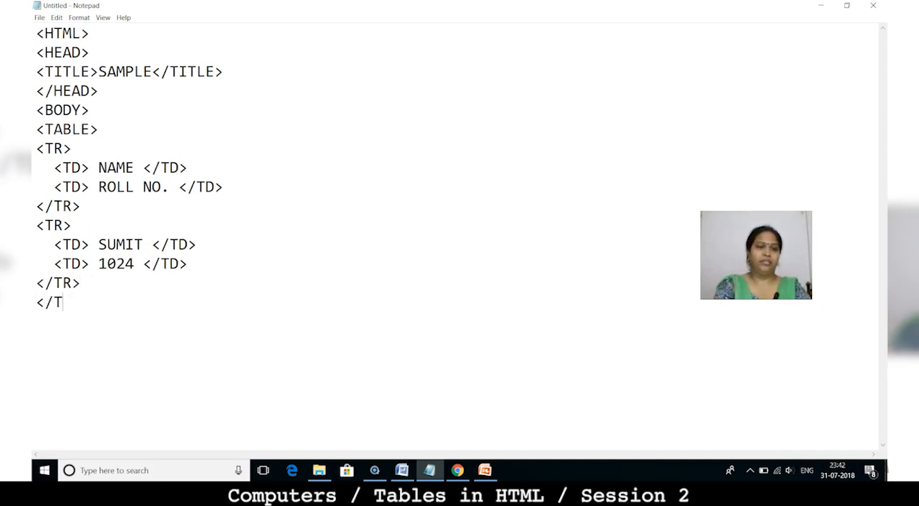
pyautogui.write('ABLE>')
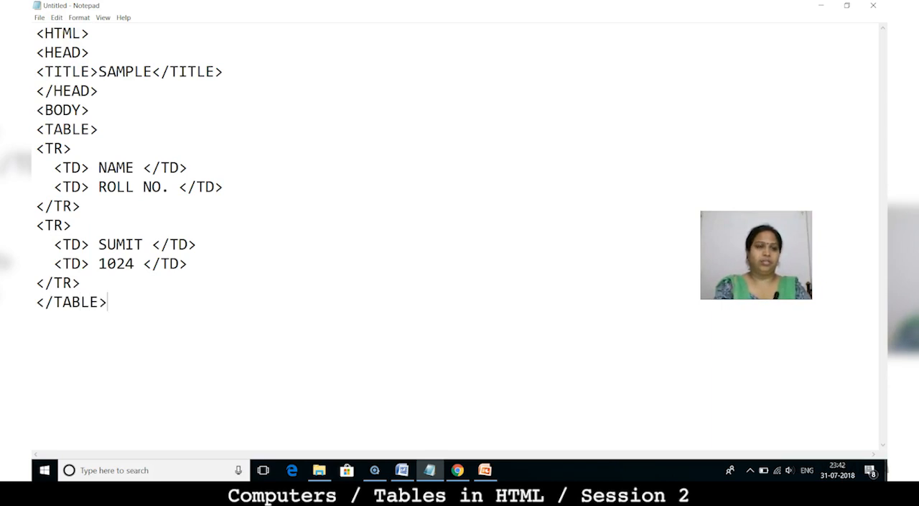
pyautogui.write('</H')
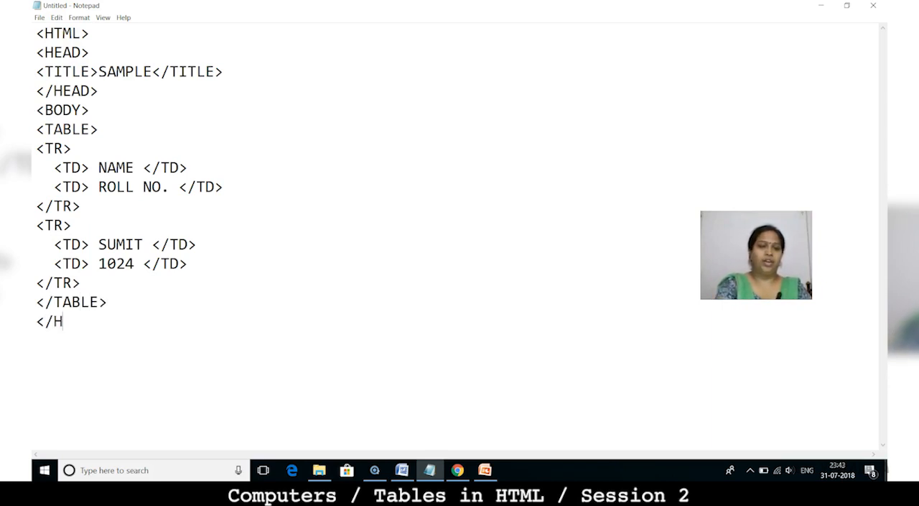
pyautogui.write('TML>')
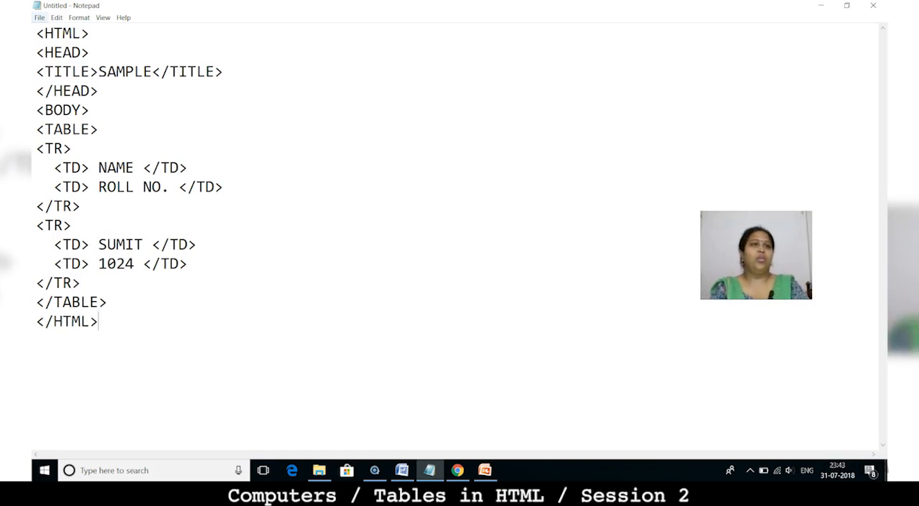
pyautogui.click(39, 17)
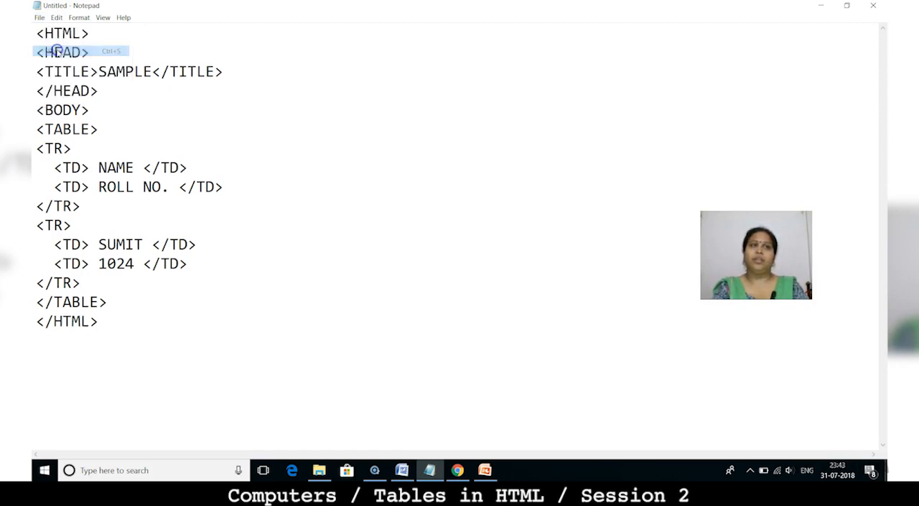
# Step: Save the page to the Desktop with the file name TB.HTML
pyautogui.press('ctrl+s')
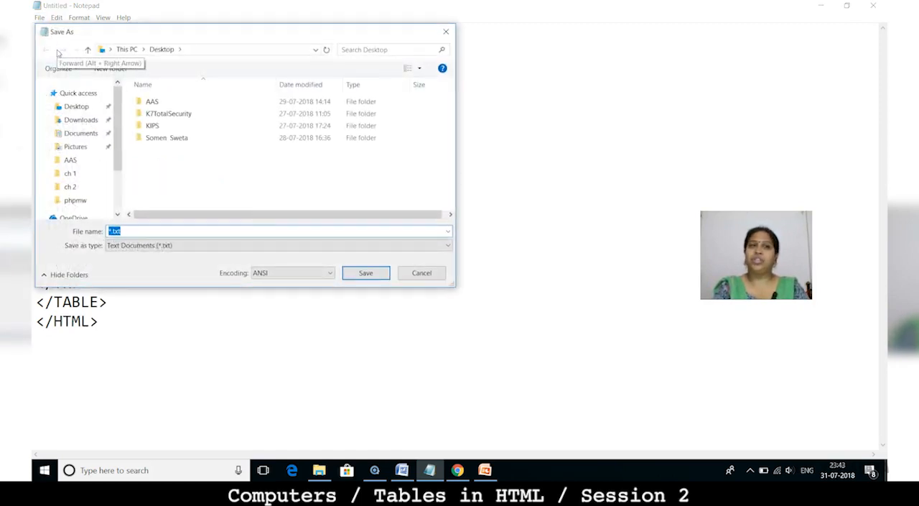
pyautogui.click(76, 106)
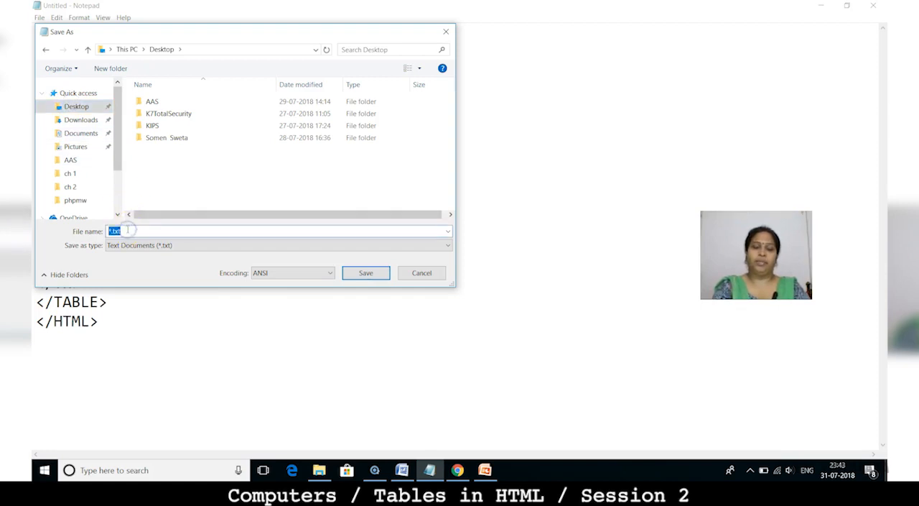
pyautogui.write('TB')
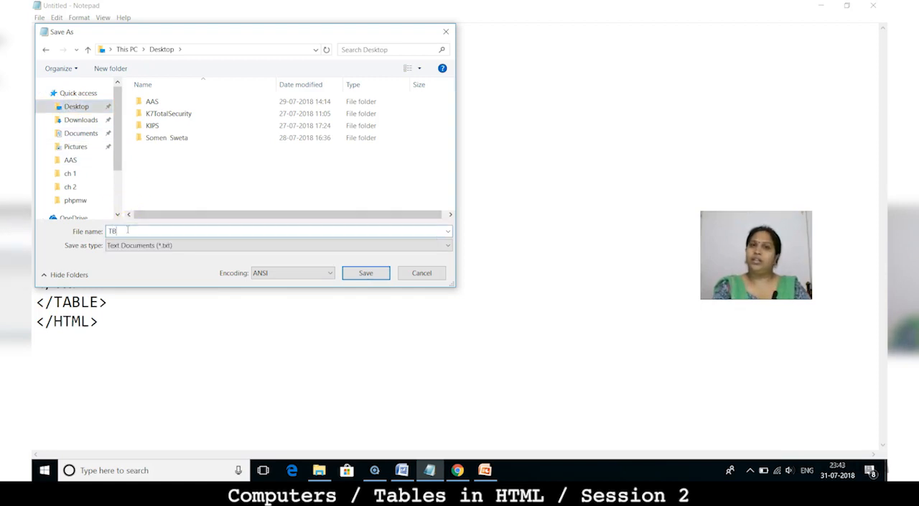
pyautogui.write('.HTML')
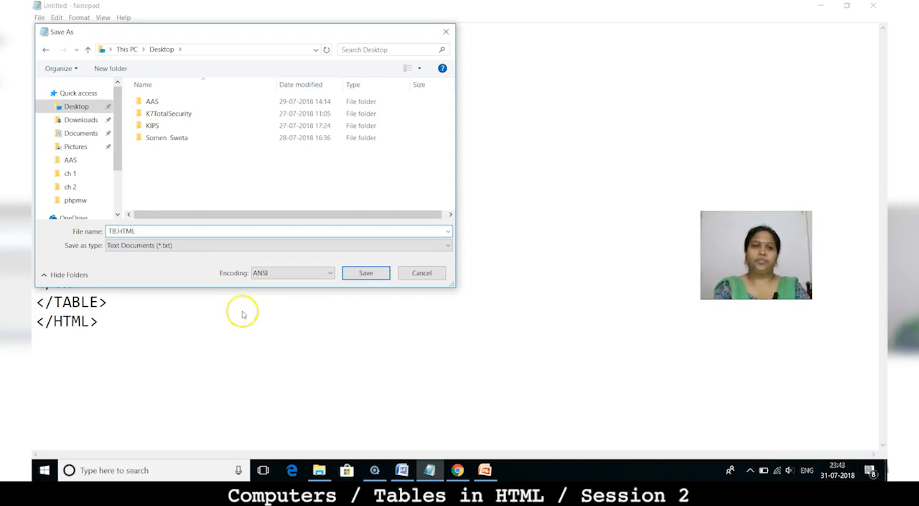
pyautogui.click(366, 272)
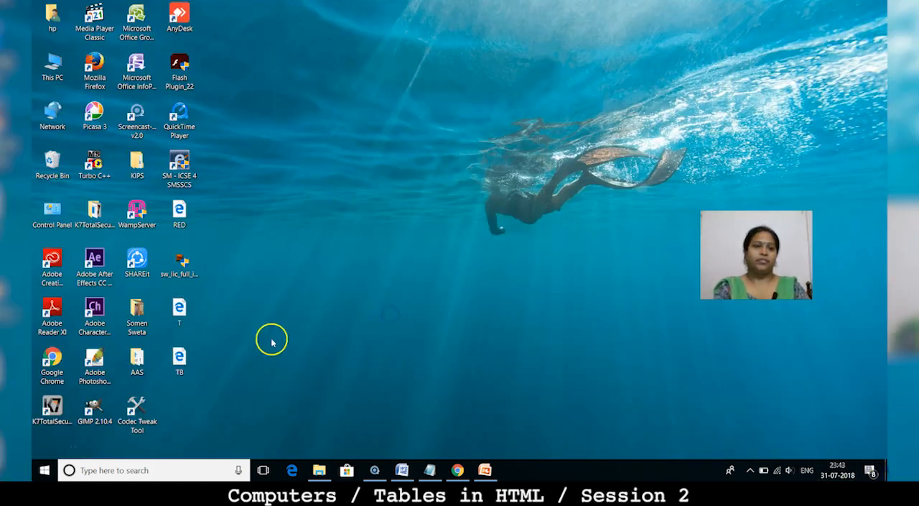
pyautogui.moveTo(179, 359)
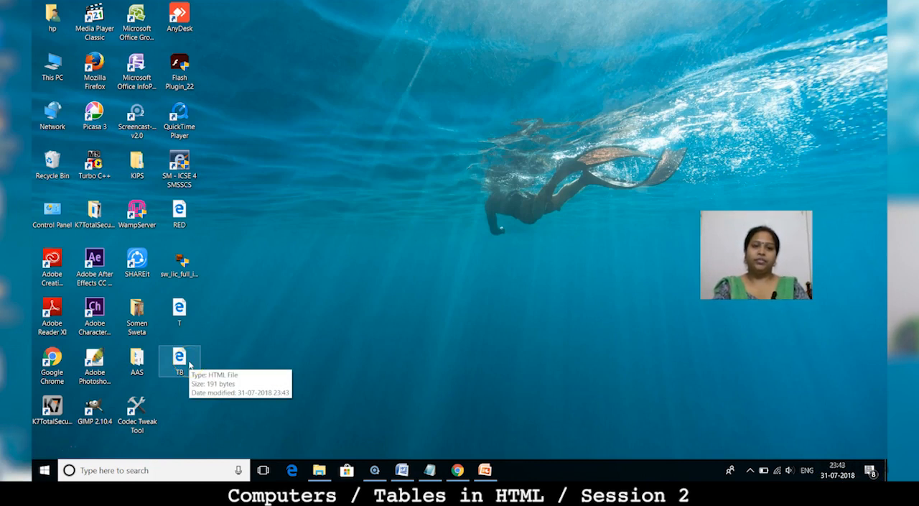
# Step: Open the saved TB page from its Desktop icon
pyautogui.doubleClick(179, 359)
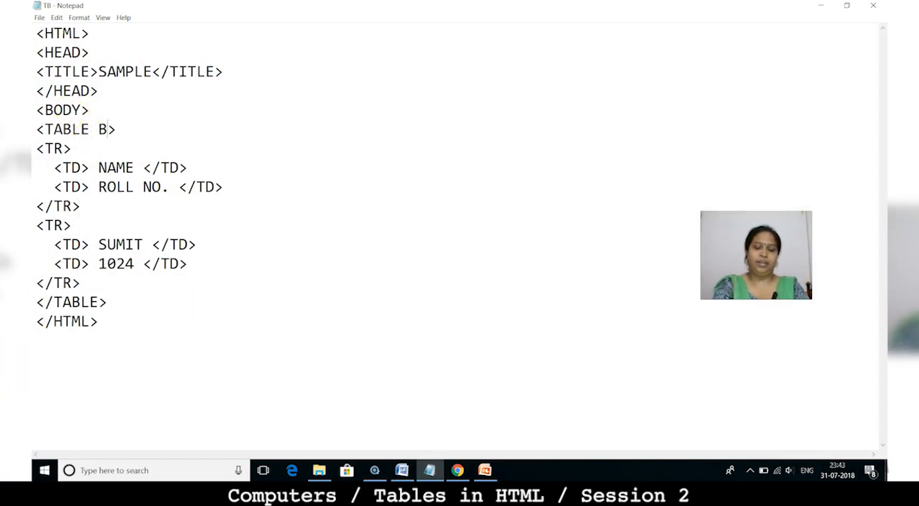
# Step: Complete the tag as <TABLE BORDER = 1> and save the file
pyautogui.write('ORDR')
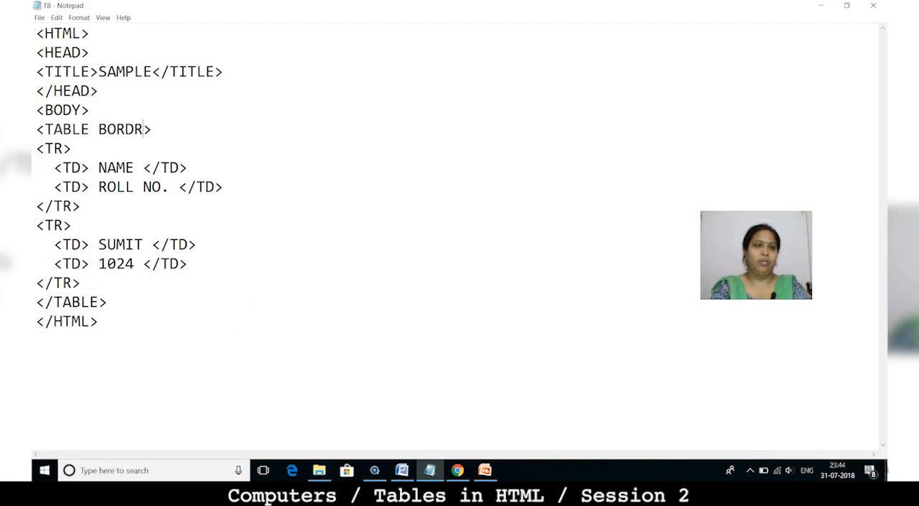
pyautogui.write('ER =')
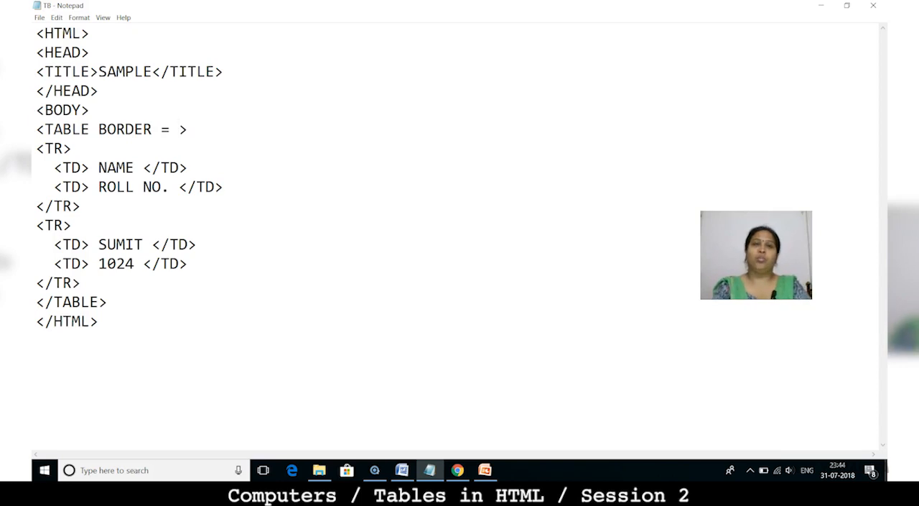
pyautogui.write('1')
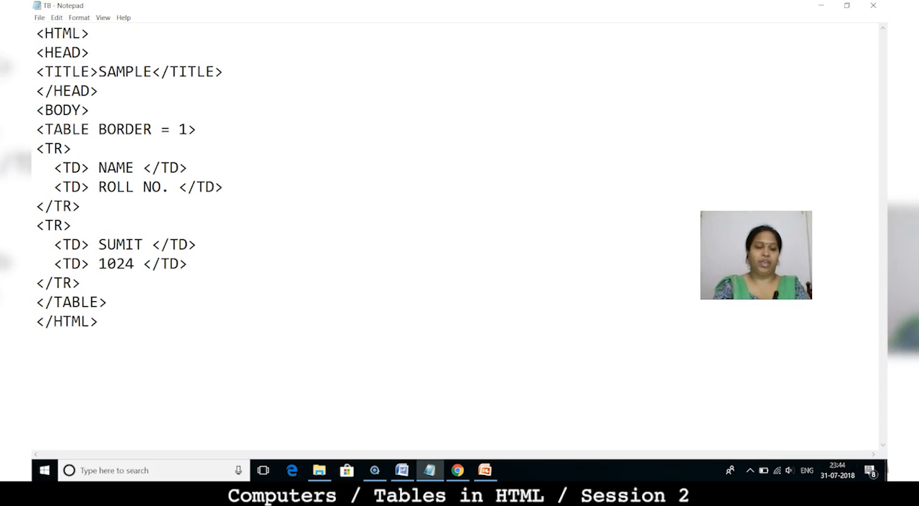
pyautogui.click(39, 18)
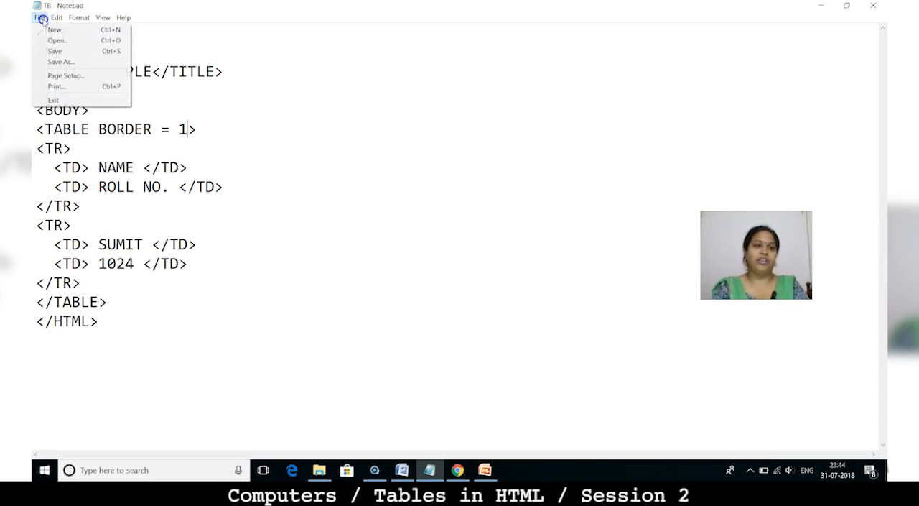
pyautogui.click(145, 102)
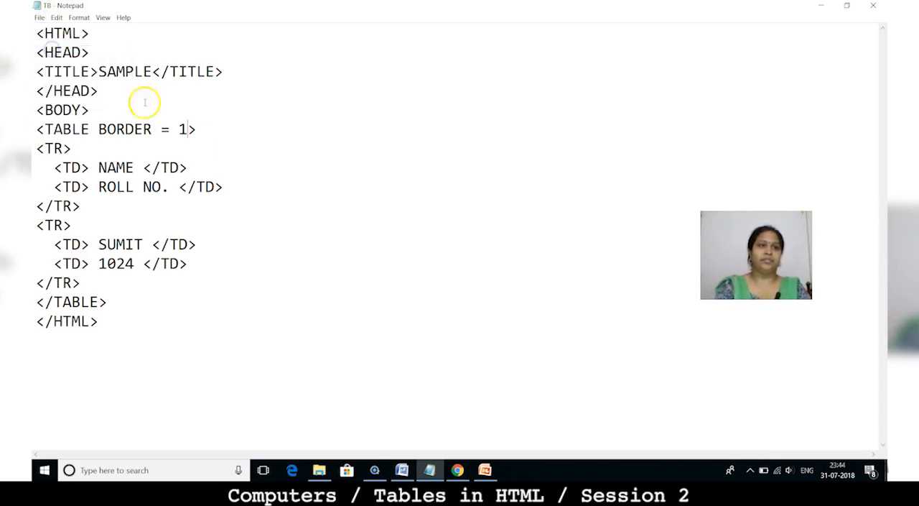
pyautogui.moveTo(206, 153)
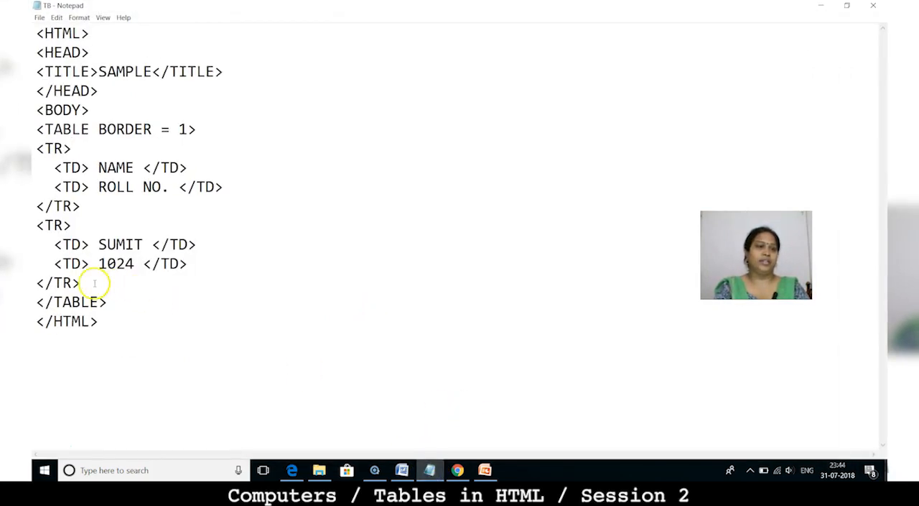
# Step: Copy the SUMIT row and change the copy to PRIYA with roll number 423
pyautogui.moveTo(37, 225); pyautogui.dragTo(82, 283)
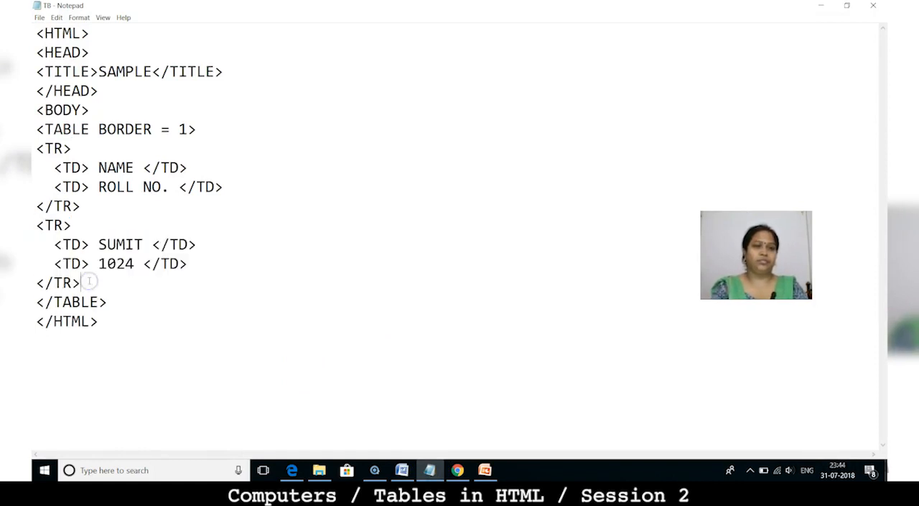
pyautogui.press('Enter')
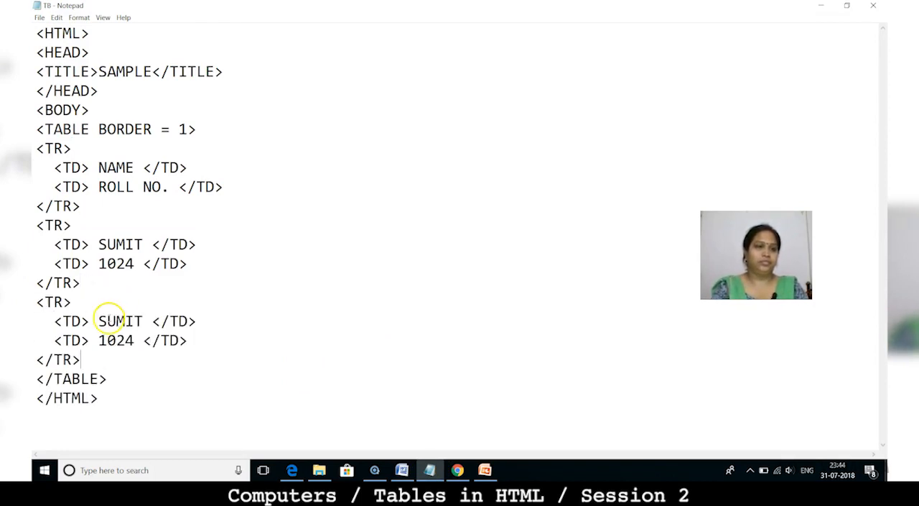
pyautogui.doubleClick(120, 321)
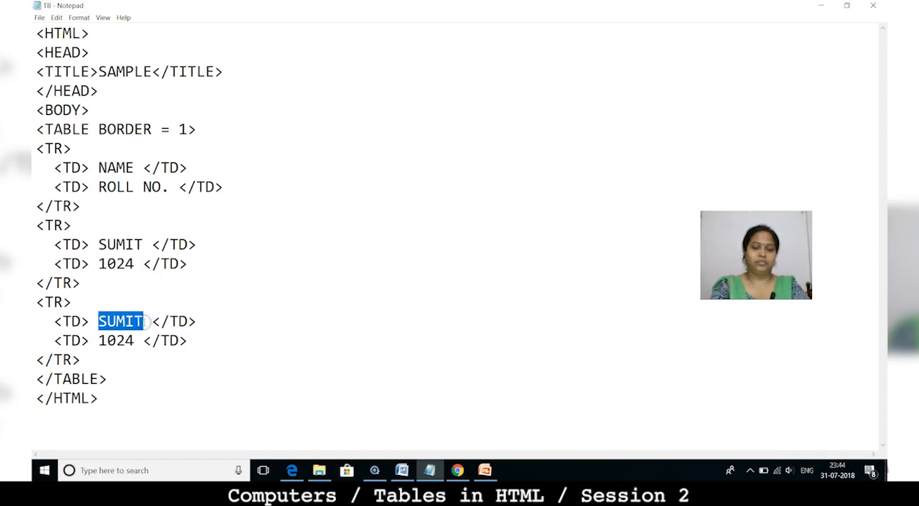
pyautogui.write('PRIYA')
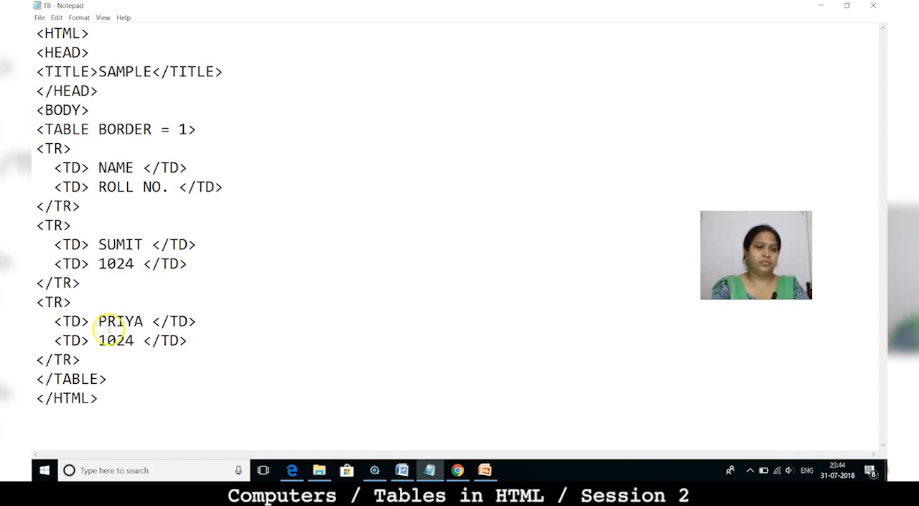
pyautogui.doubleClick(116, 340)
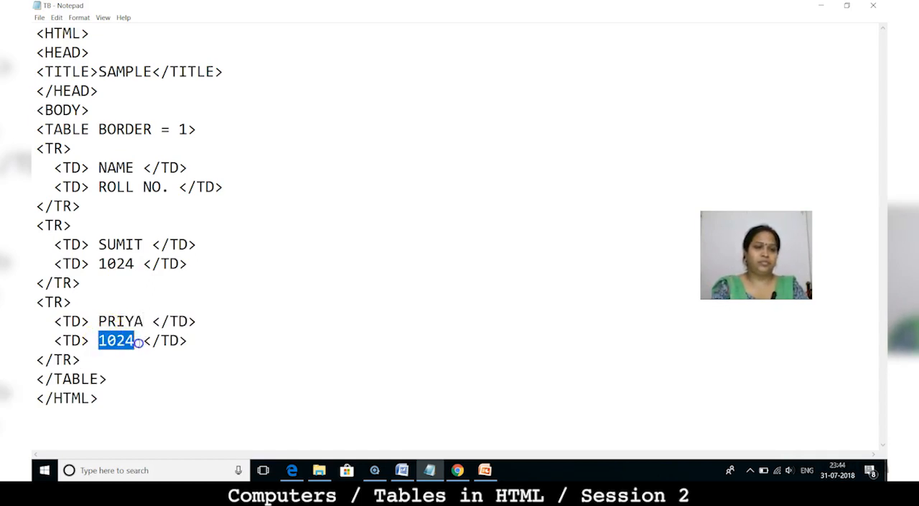
pyautogui.write('423')
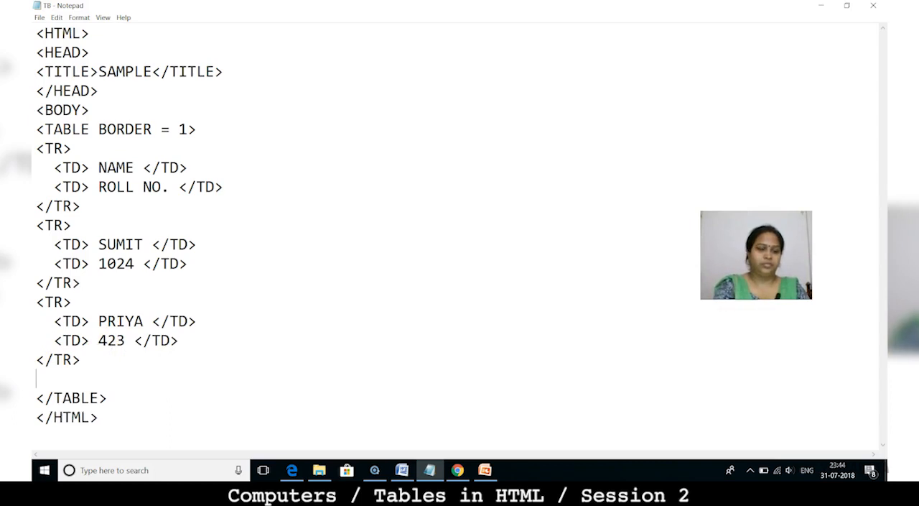
# Step: Add another row and fill it with SHRESTHA and roll number 1011
pyautogui.write('<TR>')
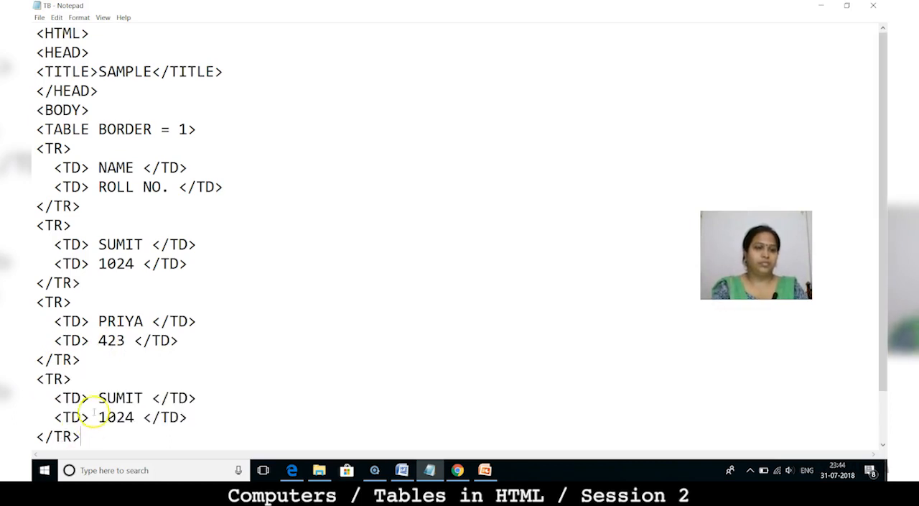
pyautogui.doubleClick(120, 398)
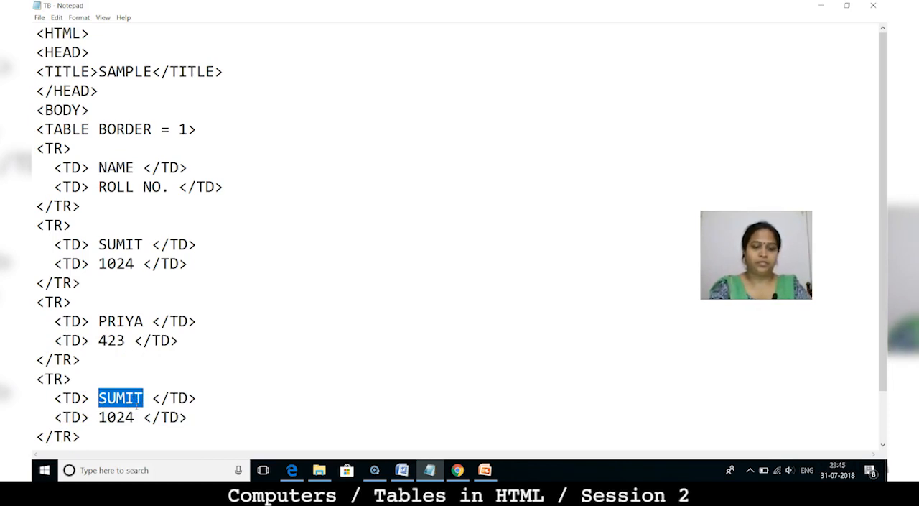
pyautogui.write('SHR')
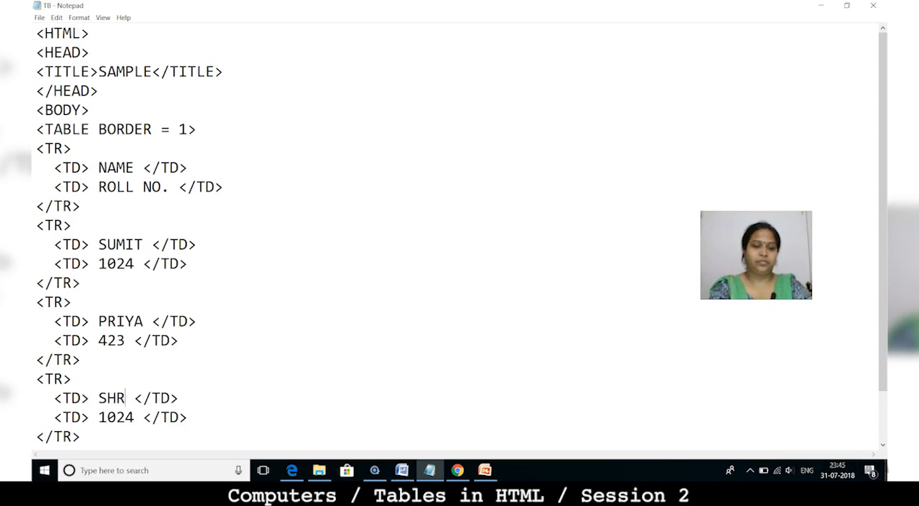
pyautogui.write('ESTHA')
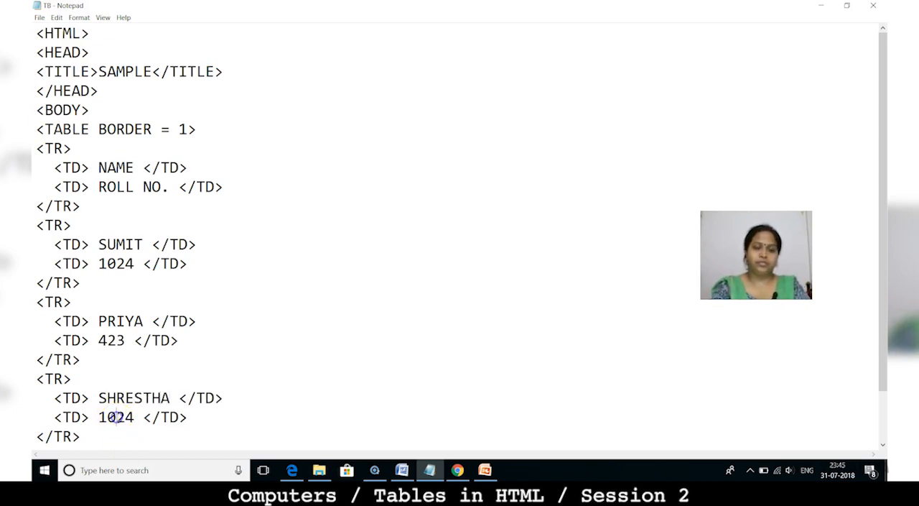
pyautogui.write('1011')
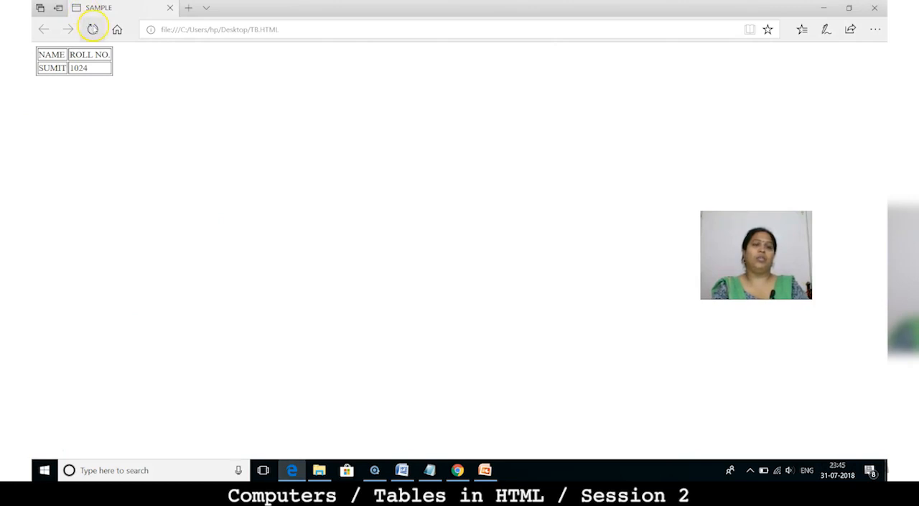
# Step: Refresh the TB.HTML page in Edge to display the latest code
pyautogui.click(92, 29)
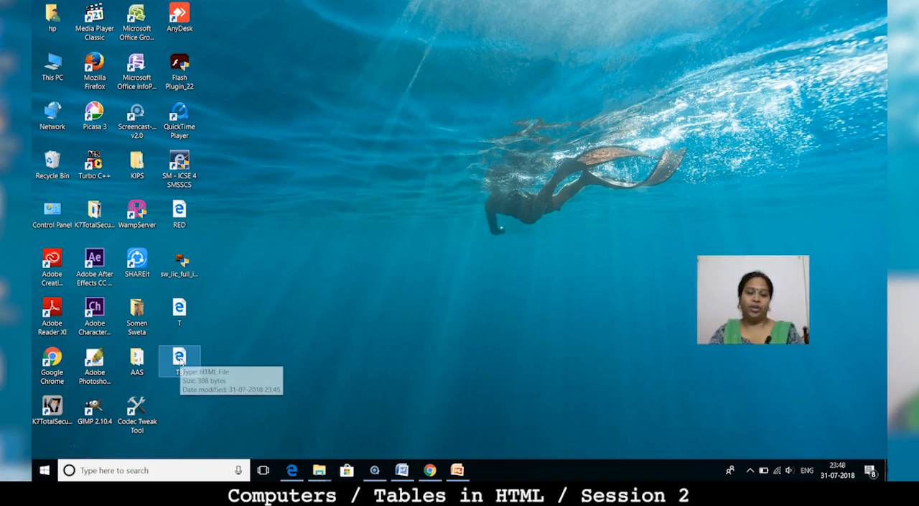
# Step: Reopen the TB file in Notepad through Open with and maximize the window
pyautogui.rightClick(179, 359)
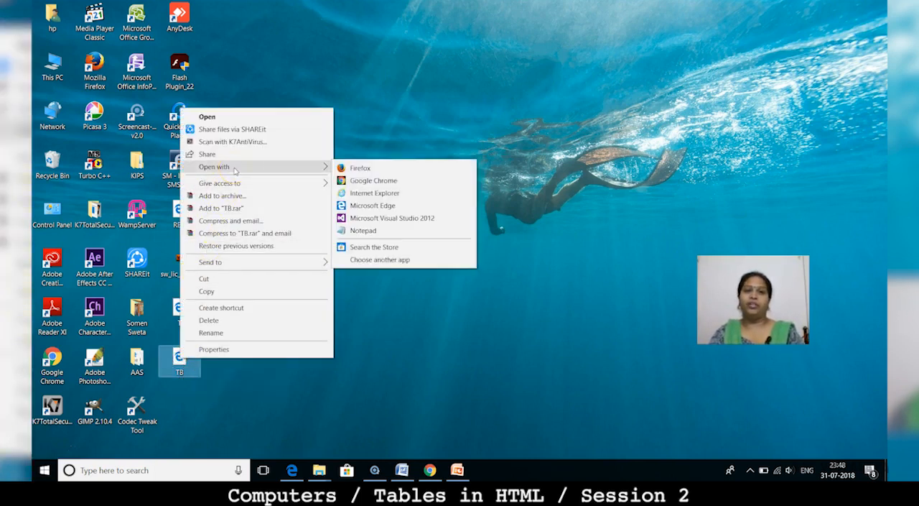
pyautogui.click(363, 231)
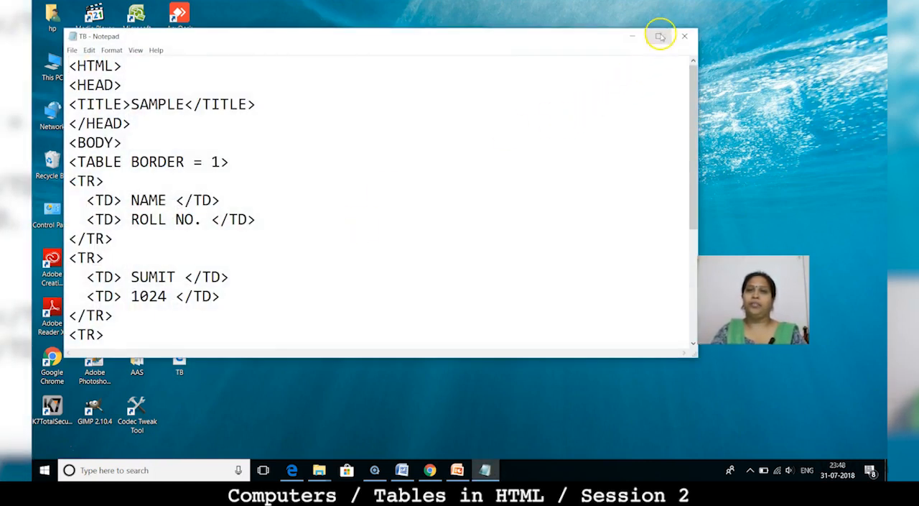
pyautogui.click(660, 36)
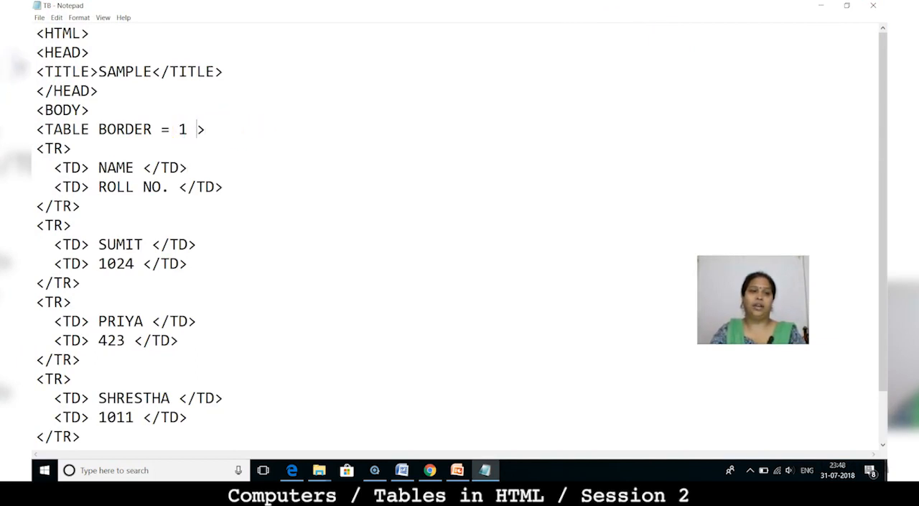
# Step: Add ALIGN = "CENTER" to the <TABLE BORDER = 1> tag and save TB.HTML
pyautogui.write('aLI')
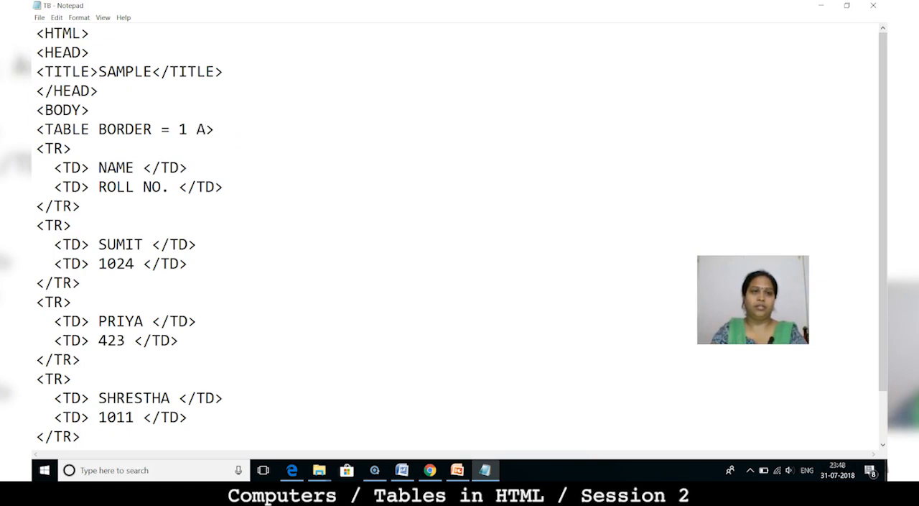
pyautogui.write('LIGN =')
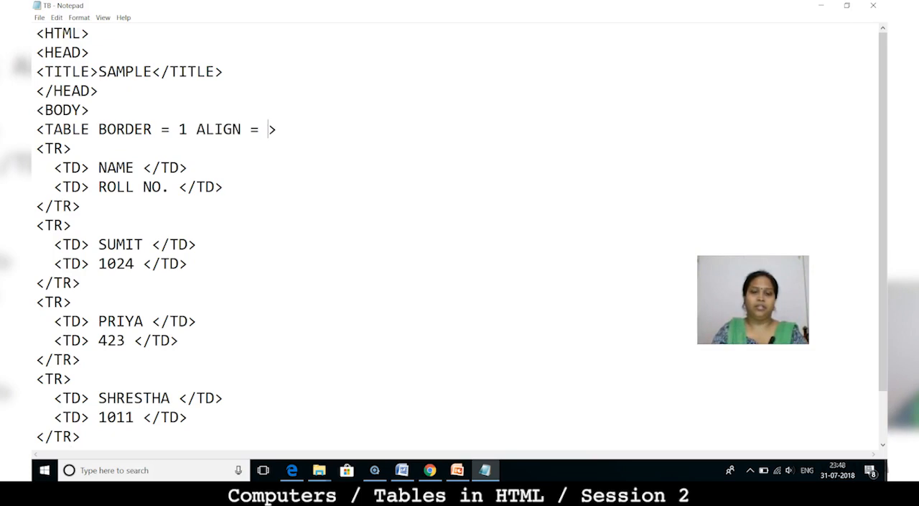
pyautogui.write('"CE')
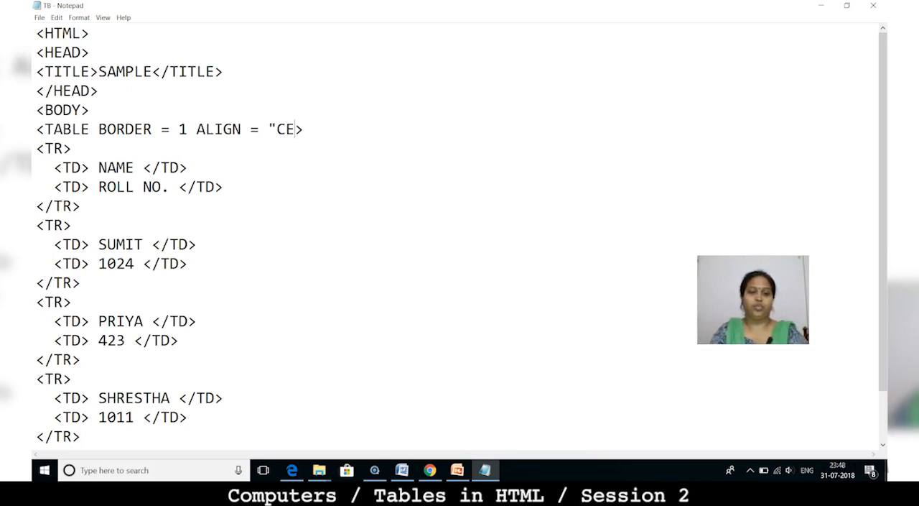
pyautogui.write('NTER"')
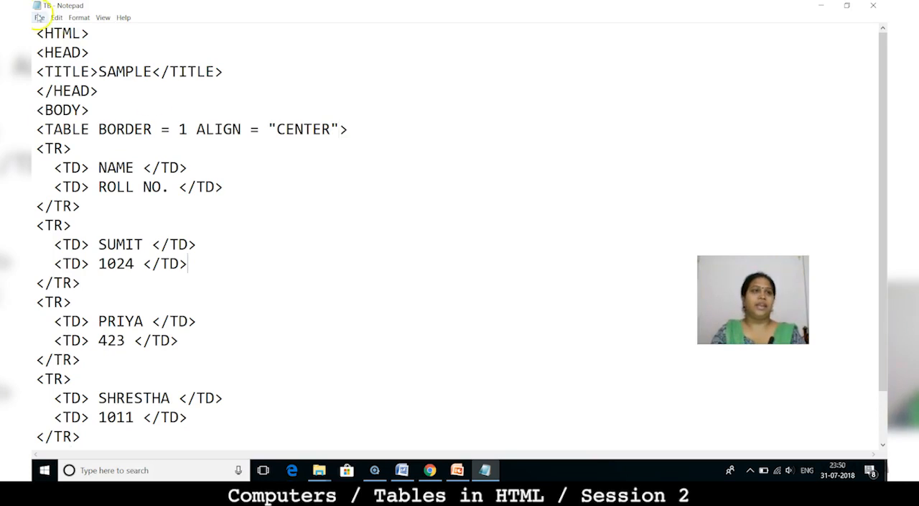
pyautogui.click(39, 17)
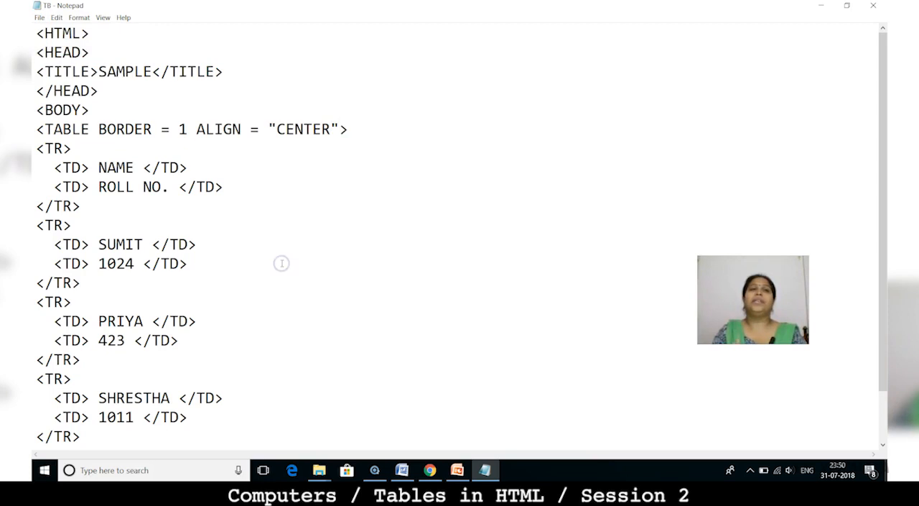
pyautogui.click(188, 264)
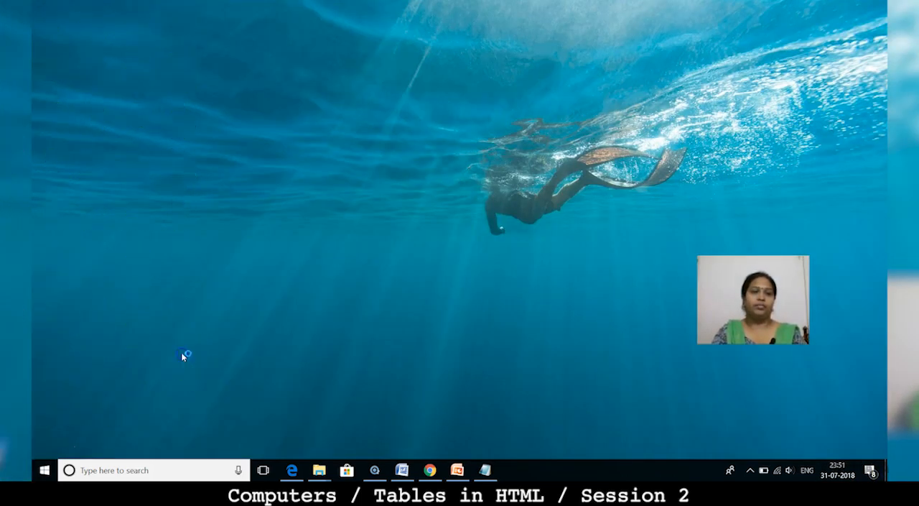
# Step: Open the saved TB page in Edge to view the centered student table
pyautogui.click(291, 469)
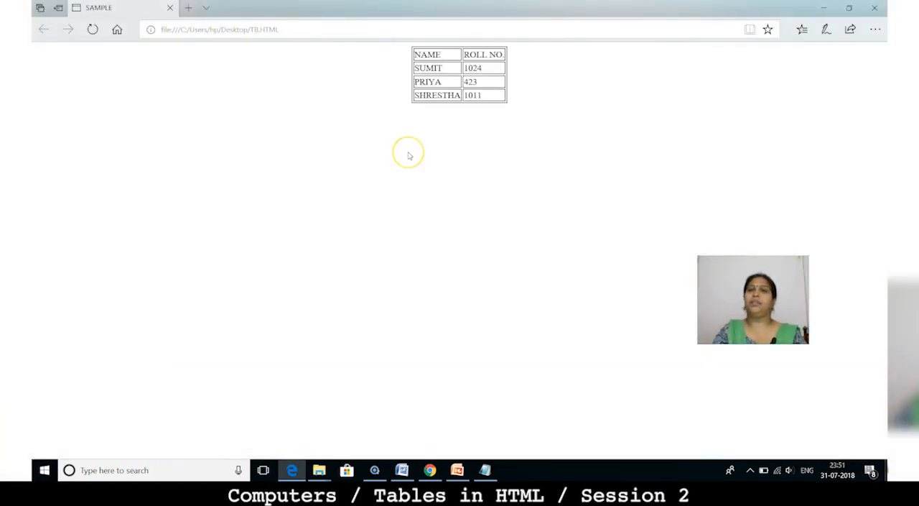
pyautogui.moveTo(409, 156)
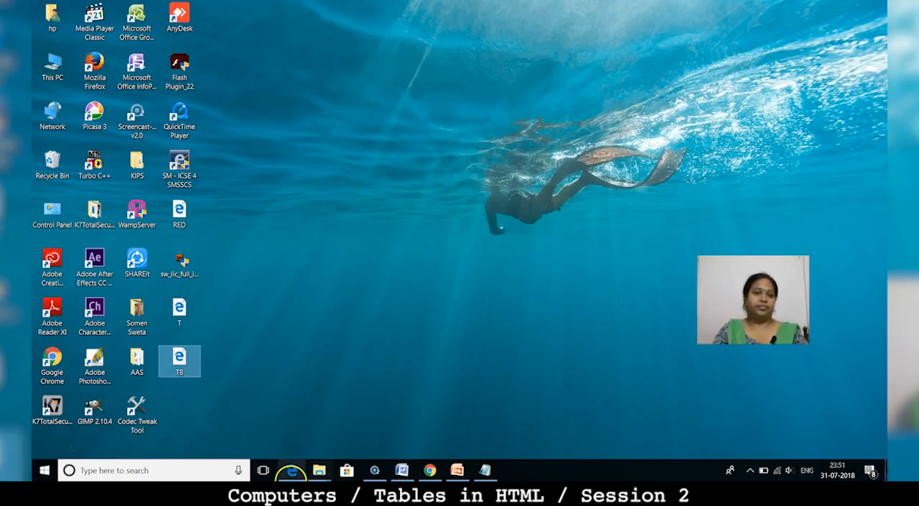
# Step: Change the table alignment from CENTER to RIGHT, preview it, then change it to LEFT
pyautogui.doubleClick(179, 360)
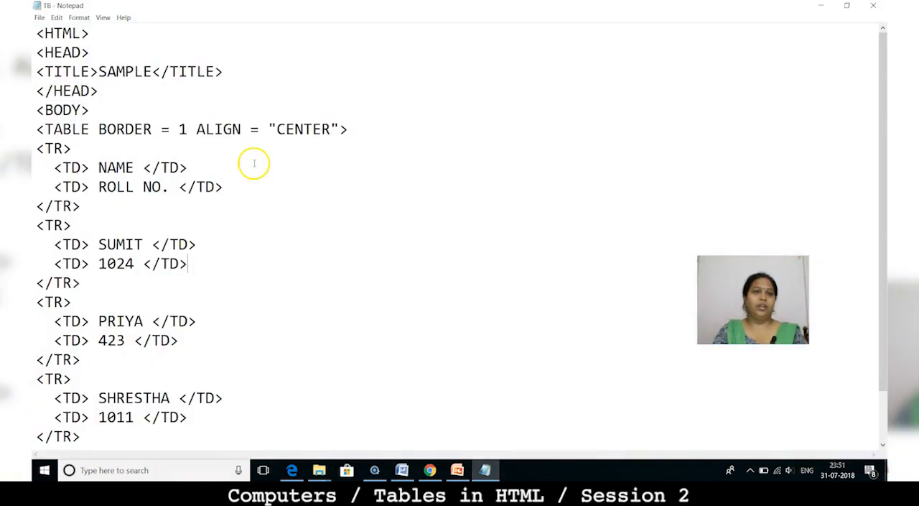
pyautogui.moveTo(275, 129); pyautogui.dragTo(70, 148)
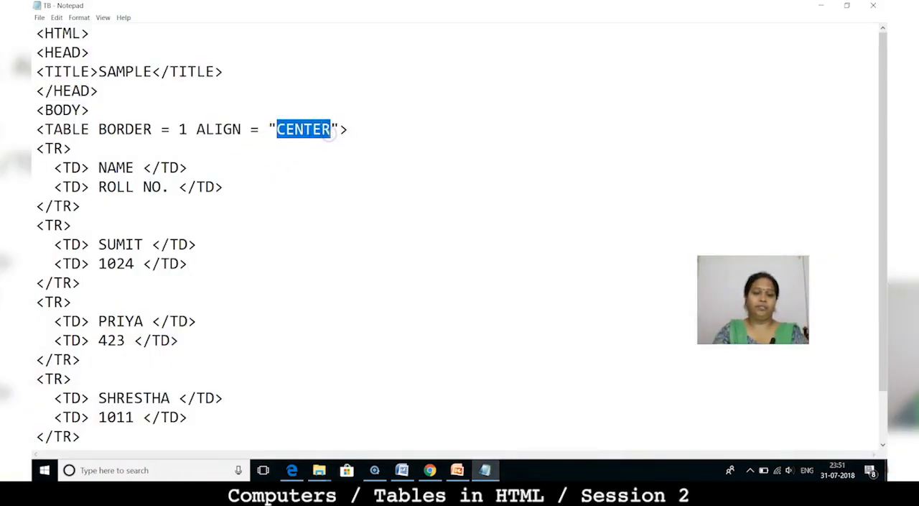
pyautogui.write('RIGHT')
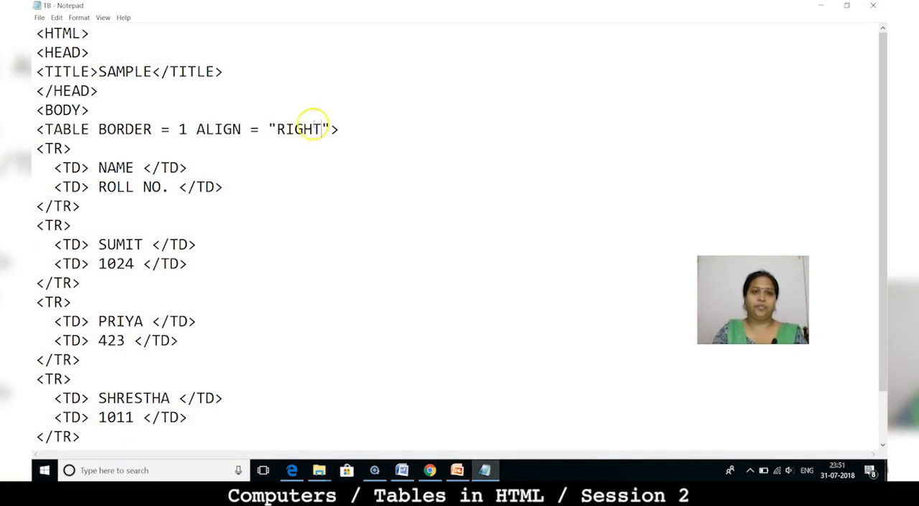
pyautogui.moveTo(451, 307)
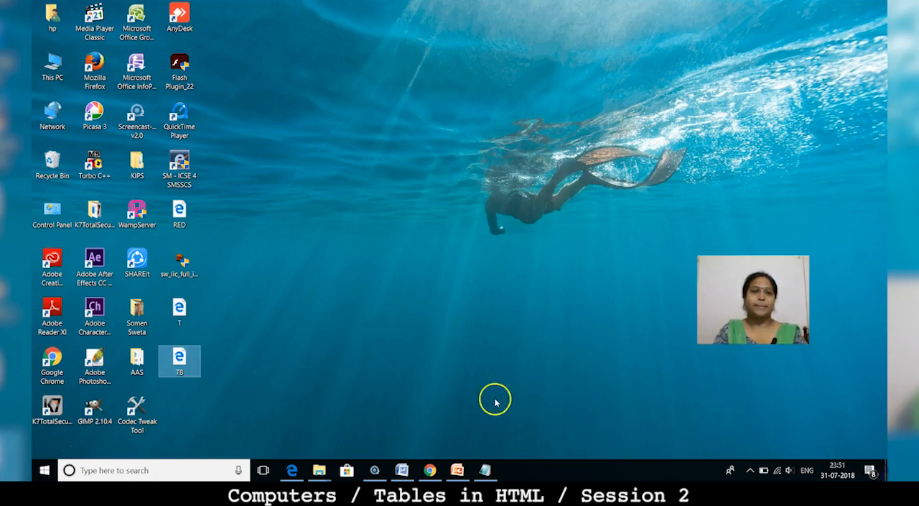
pyautogui.doubleClick(179, 361)
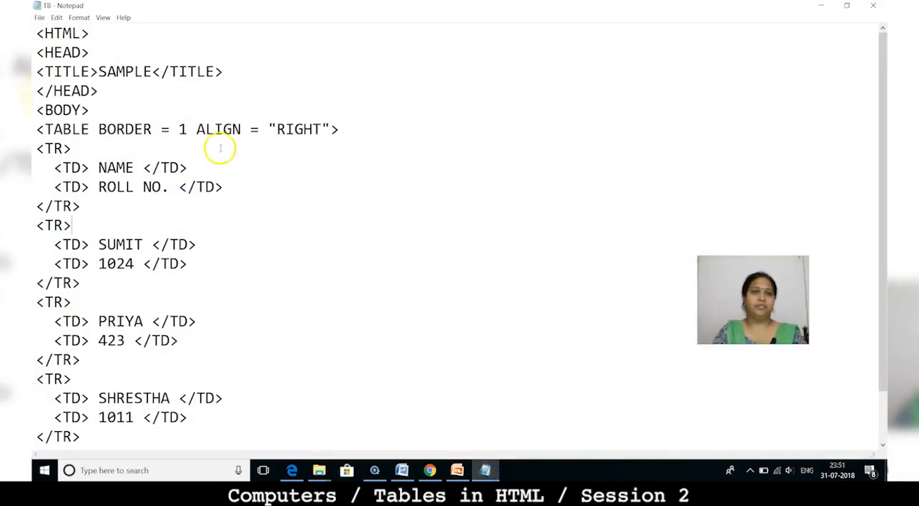
pyautogui.doubleClick(281, 129)
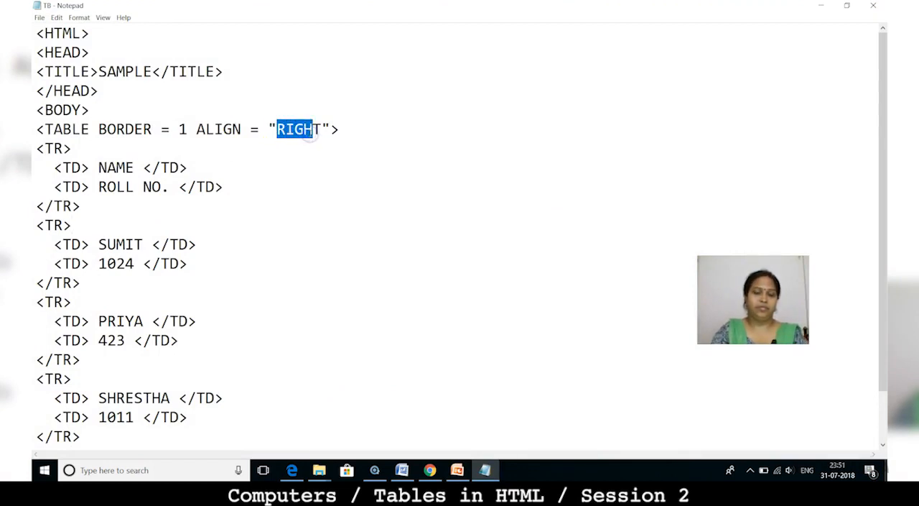
pyautogui.write('LEFT')
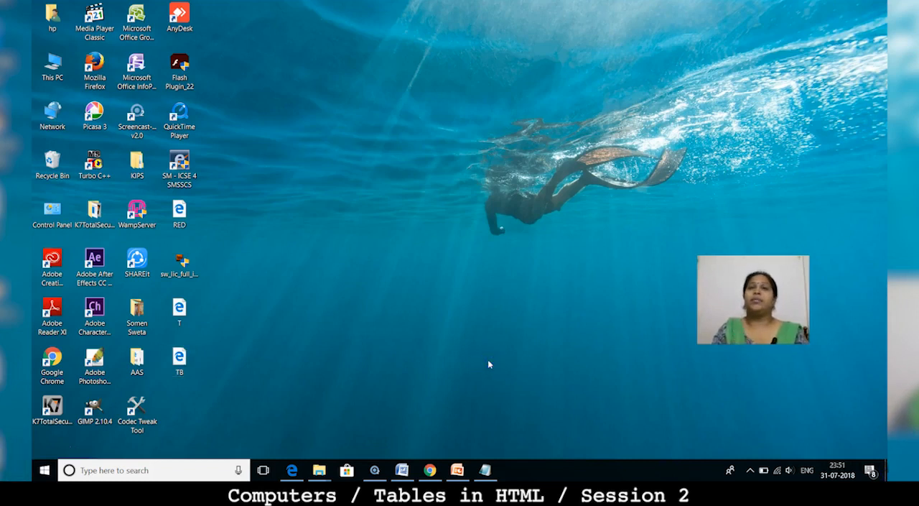
# Step: Open TB in Edge and compare the centered, right- and left-aligned table versions
pyautogui.click(179, 359)
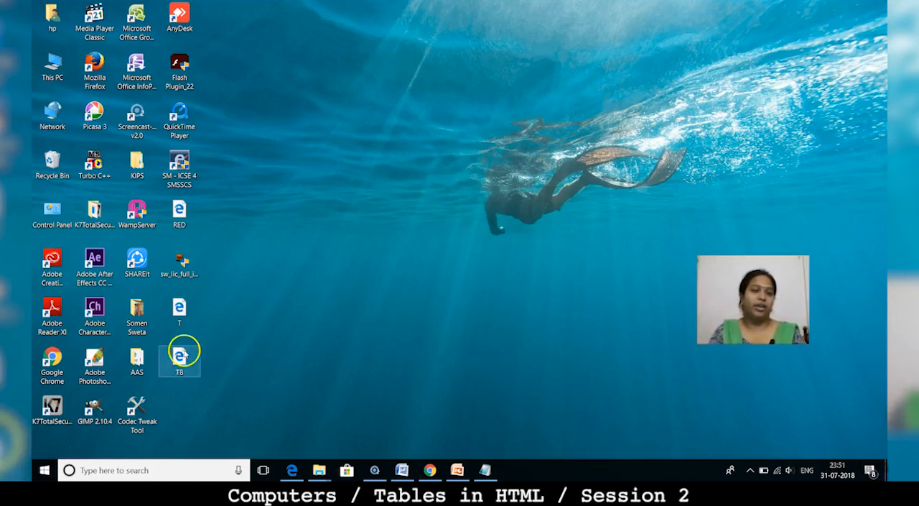
pyautogui.doubleClick(179, 357)
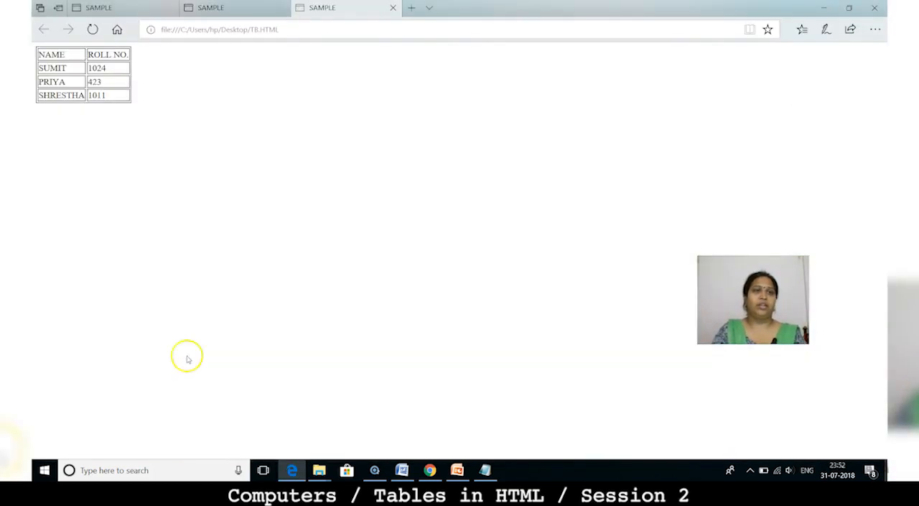
pyautogui.moveTo(41, 120)
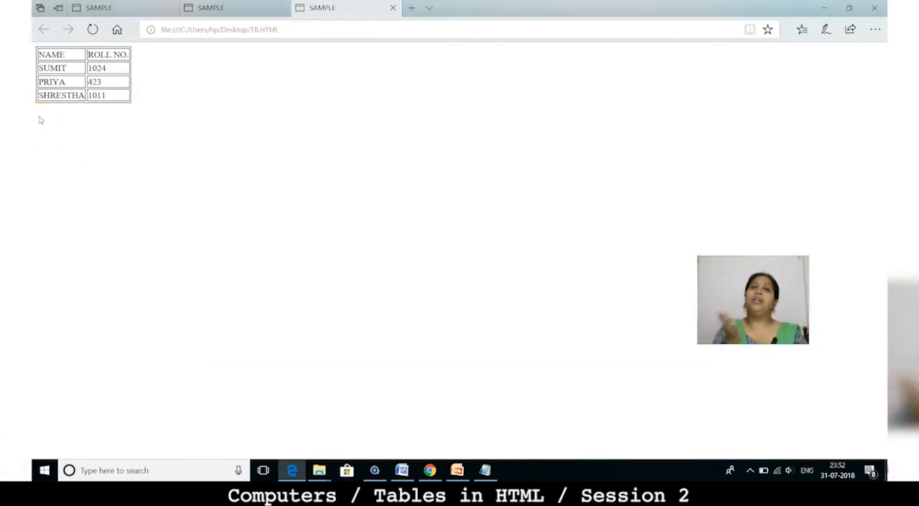
pyautogui.click(99, 8)
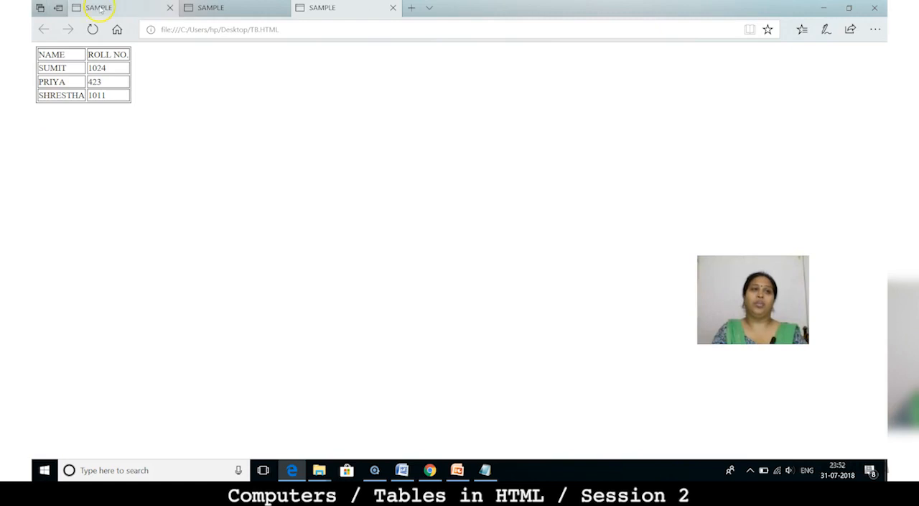
pyautogui.click(210, 7)
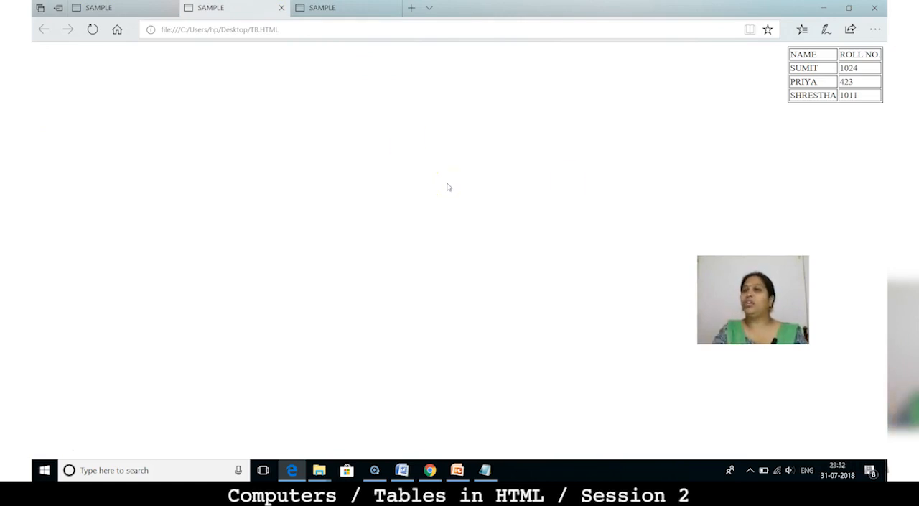
pyautogui.click(322, 8)
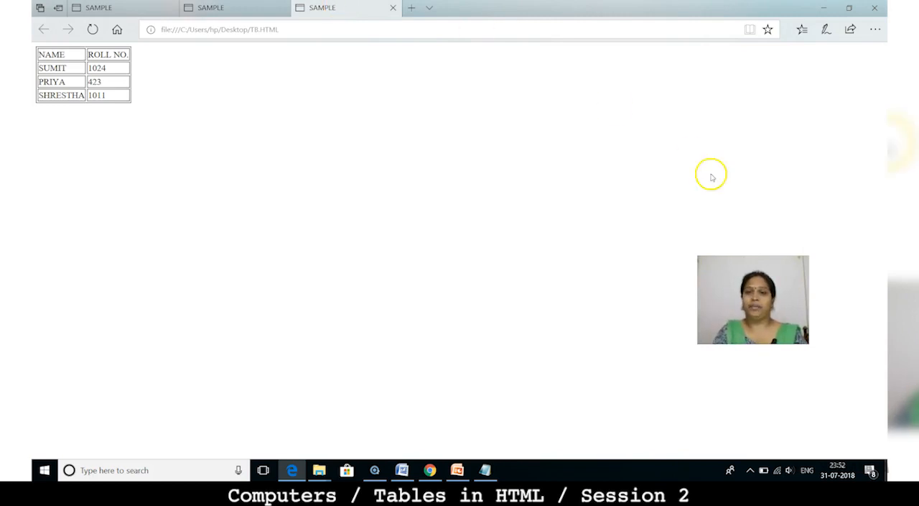
pyautogui.moveTo(588, 463)
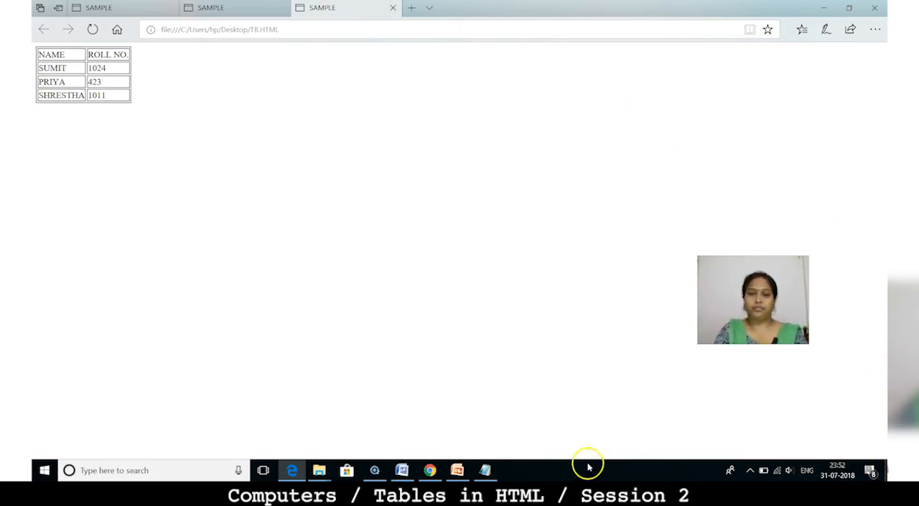
pyautogui.click(485, 469)
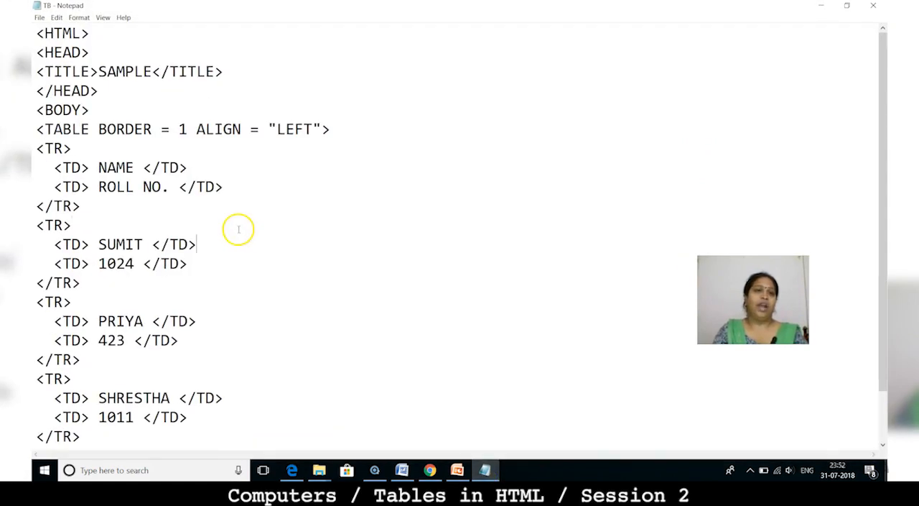
pyautogui.moveTo(271, 131)
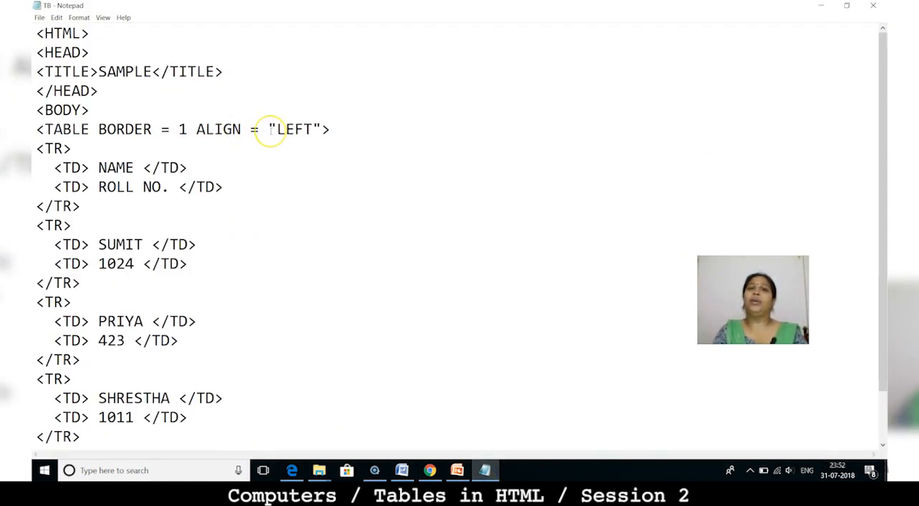